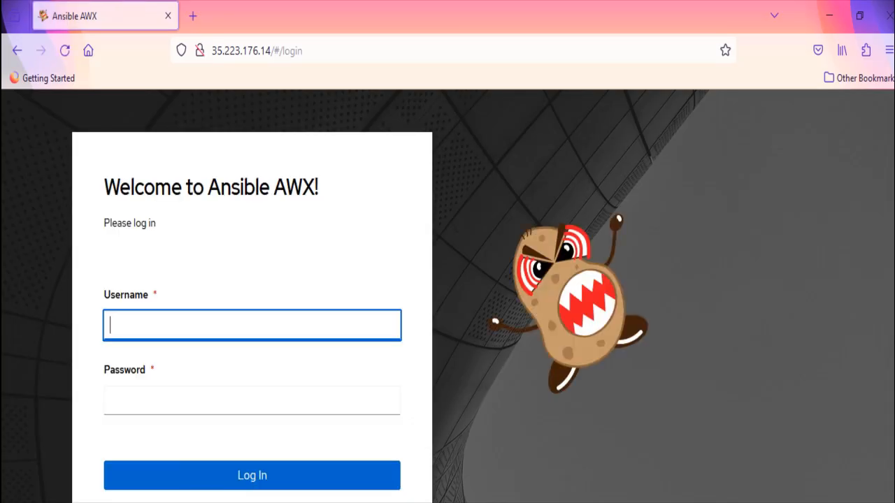
click(252, 325)
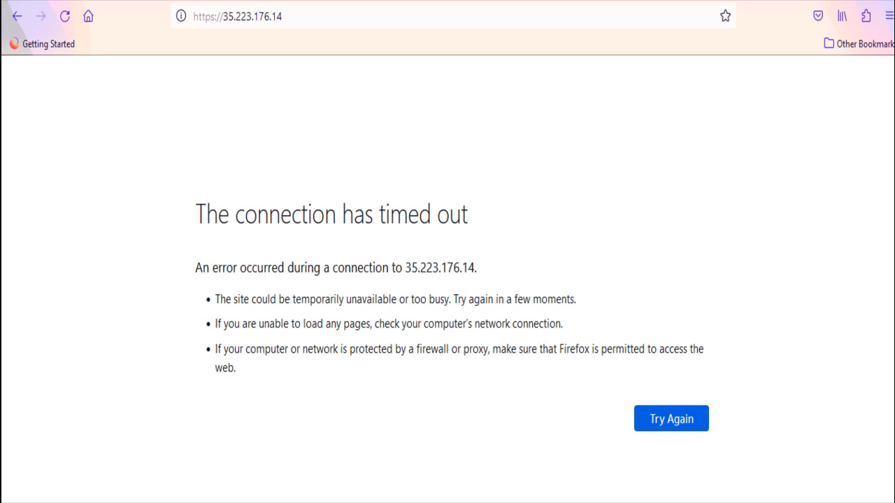
mouse_move(209, 75)
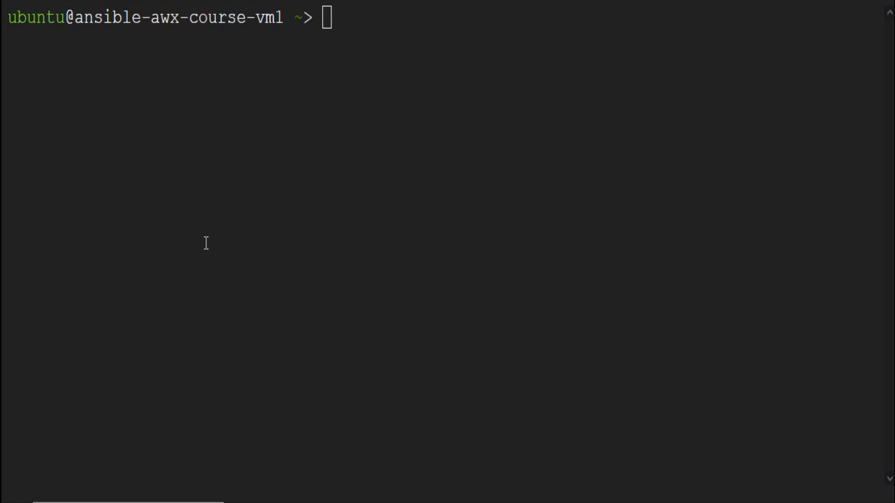
mouse_move(328, 292)
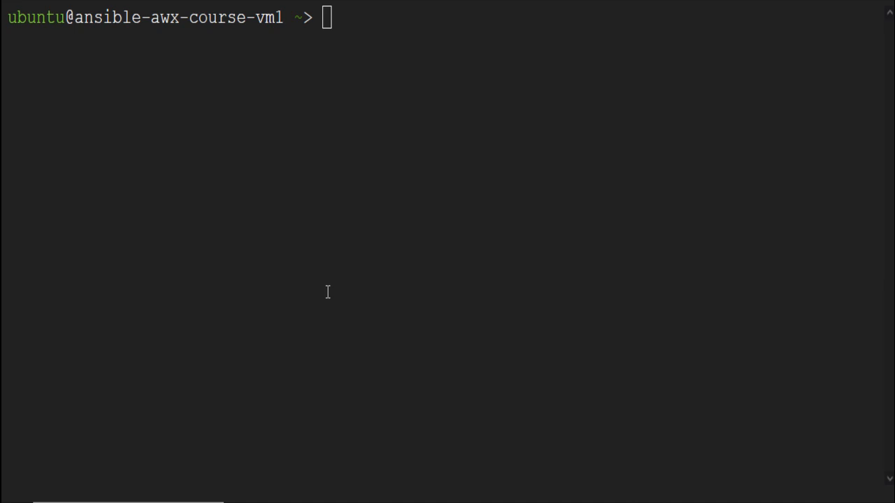
- List all containers with docker ps -a, then stop tools_awx_1, tools_redis_1 and tools_postgres_1
text(sudo docker ps)
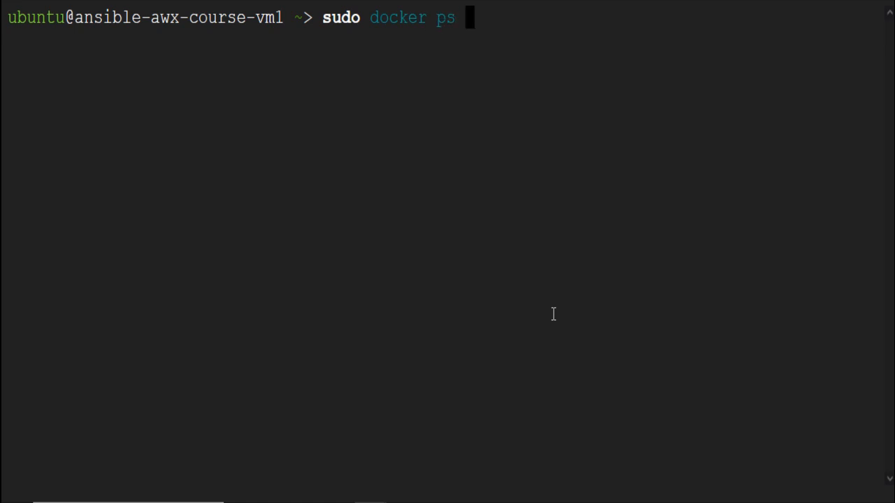
text(-a)
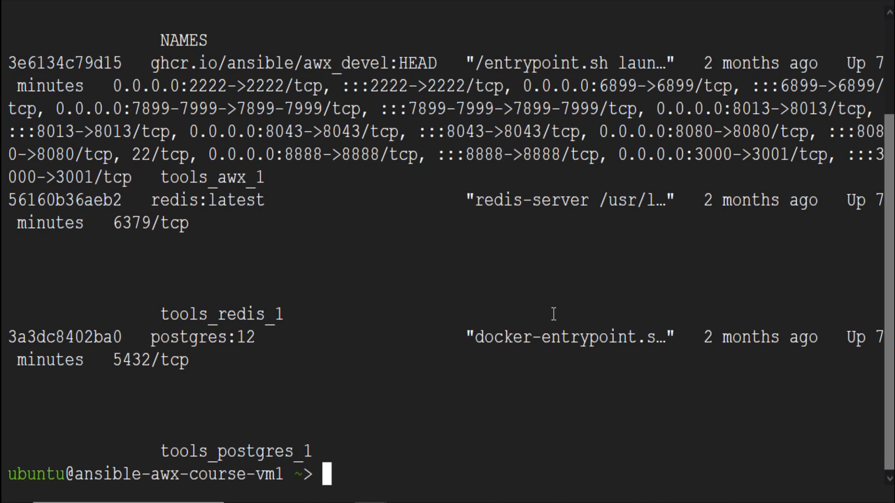
double_click(212, 177)
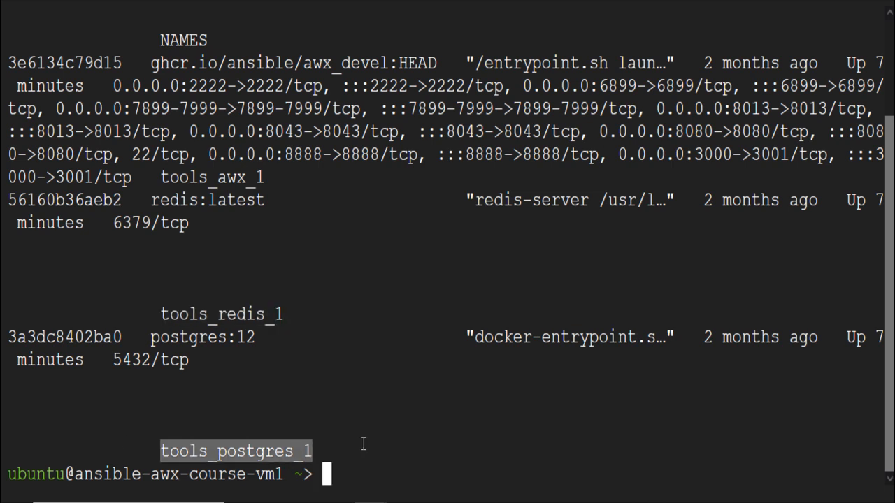
text(sudo docker ps -a)
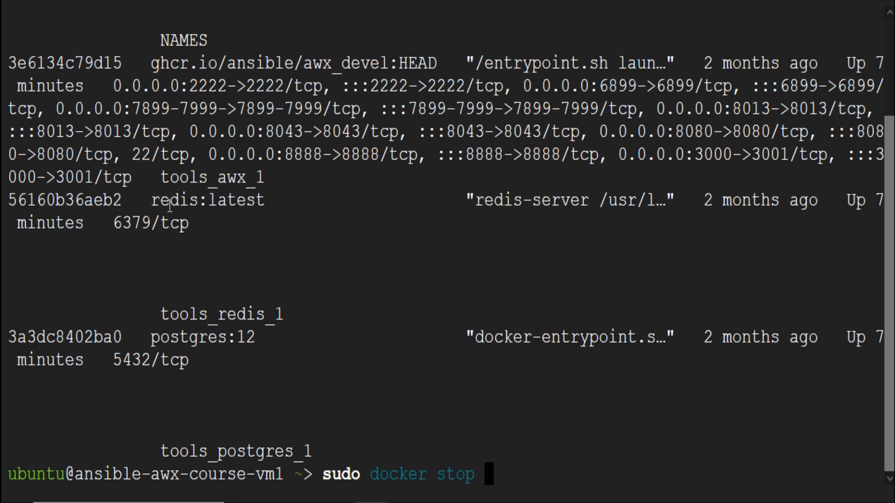
double_click(212, 177)
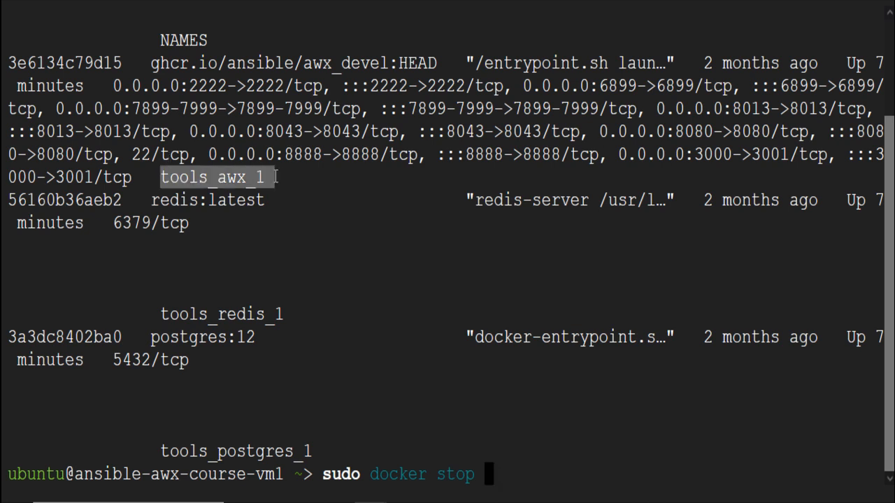
text(tools_awx_1 tools_redis_1 tools_postgres_1)
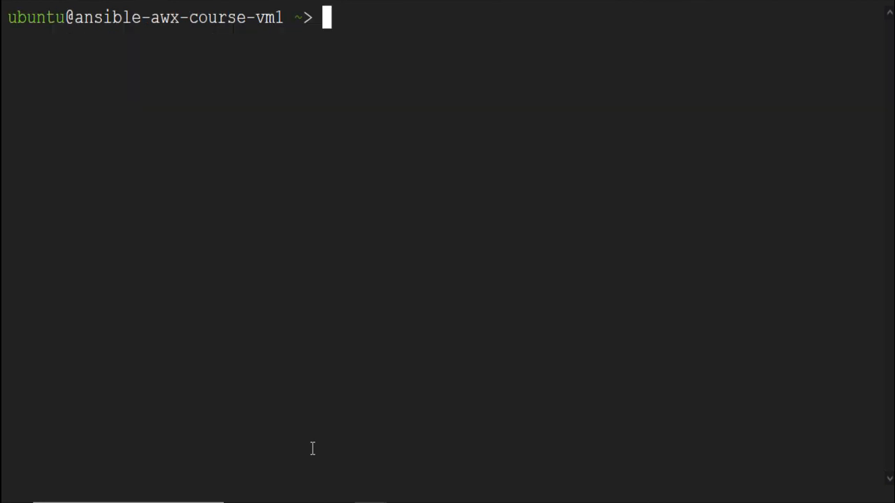
- As root, enter tools/docker-compose/_sources, list its files and open nginx.conf in vi
text(cd /home/ubuntu/setup/awx/)
text(sudo su)
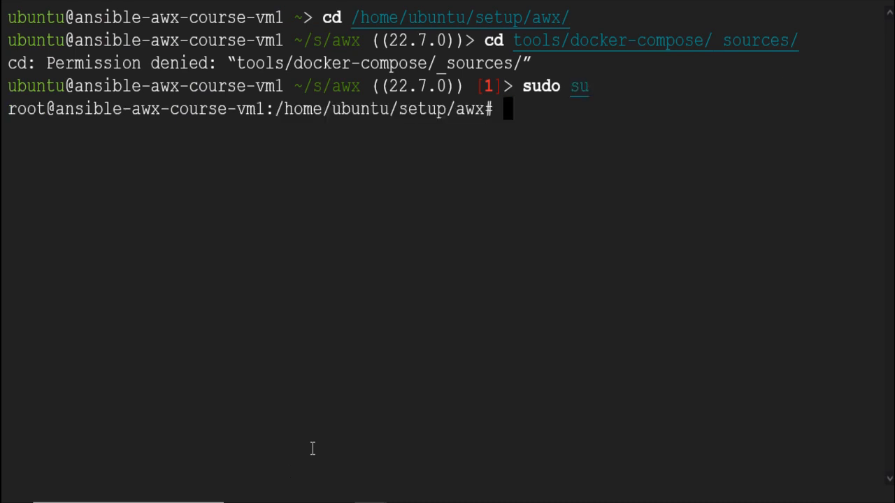
text(exit)
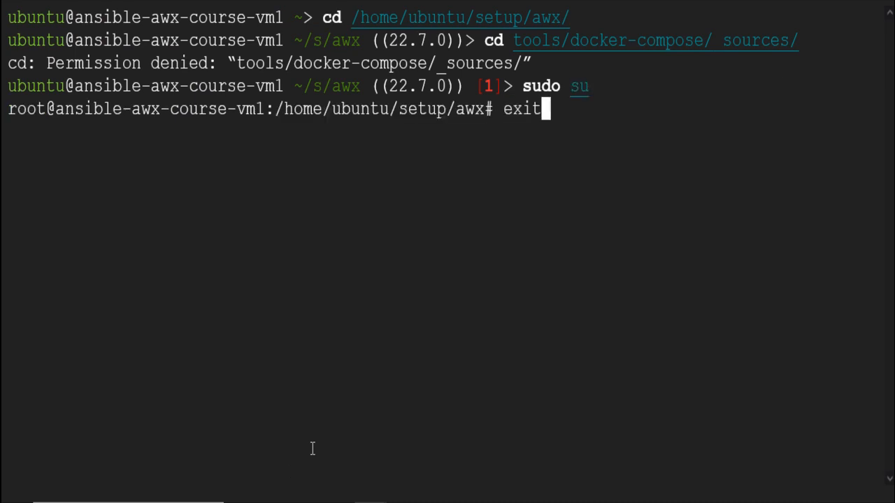
text(cd tools/docker-compose/_so)
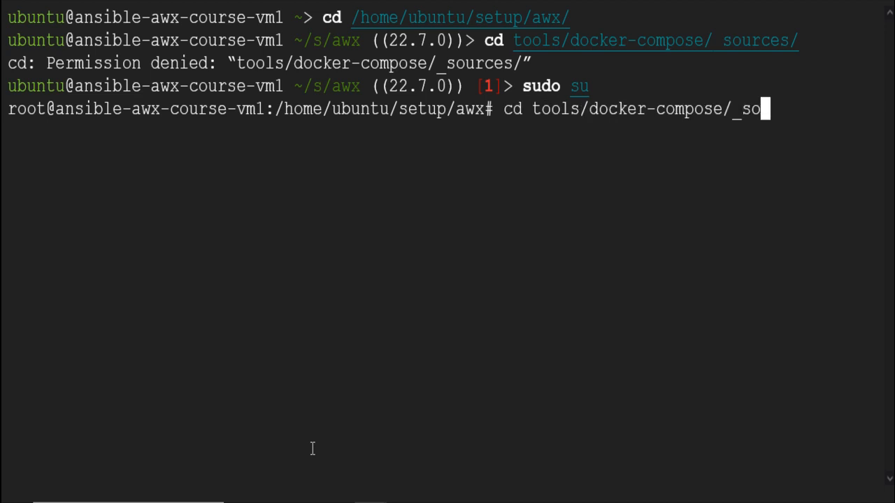
text(urces/)
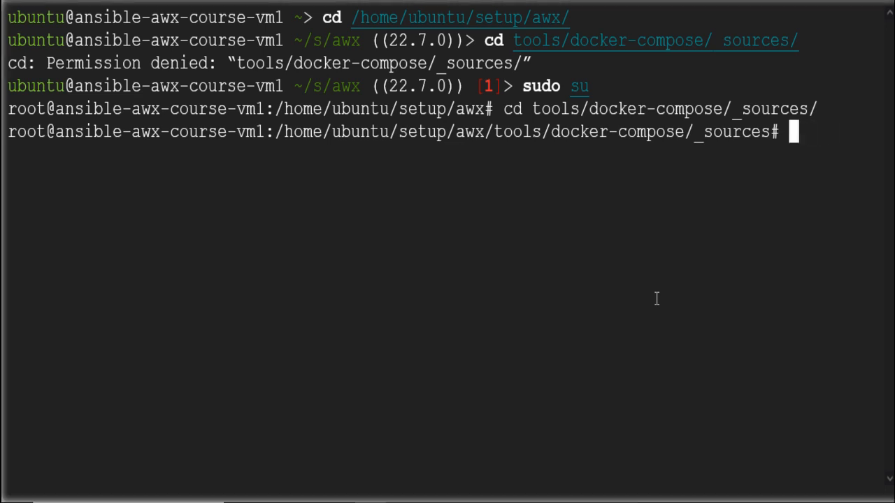
text(ls)
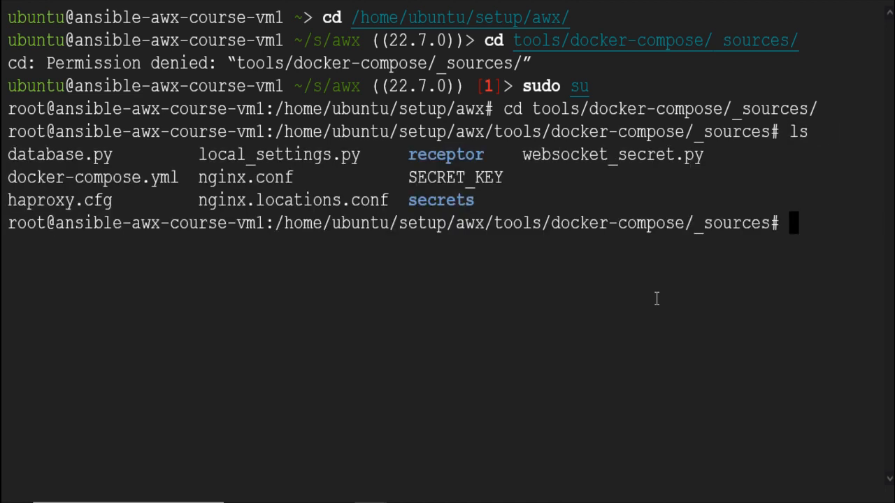
text(vi nginx.conf)
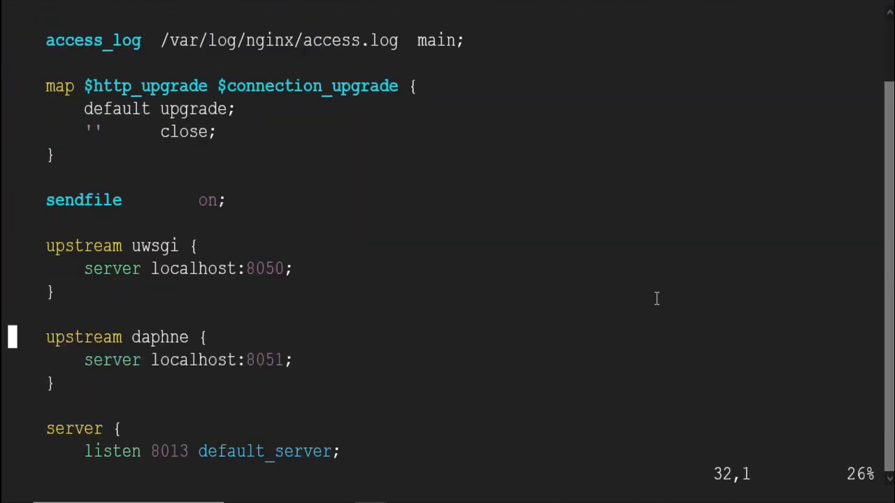
- Add ssl to 'listen 8043 default_server', uncomment the certificate and key lines, and save
scroll(down, 3)
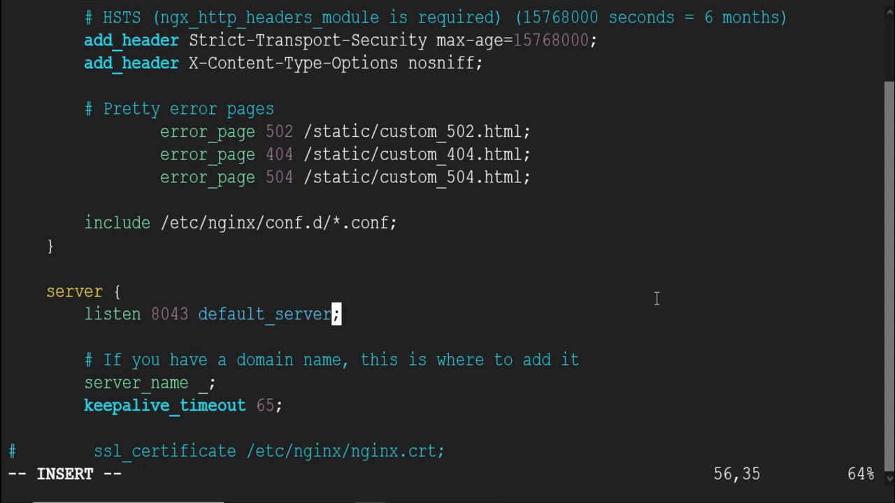
text(ssl)
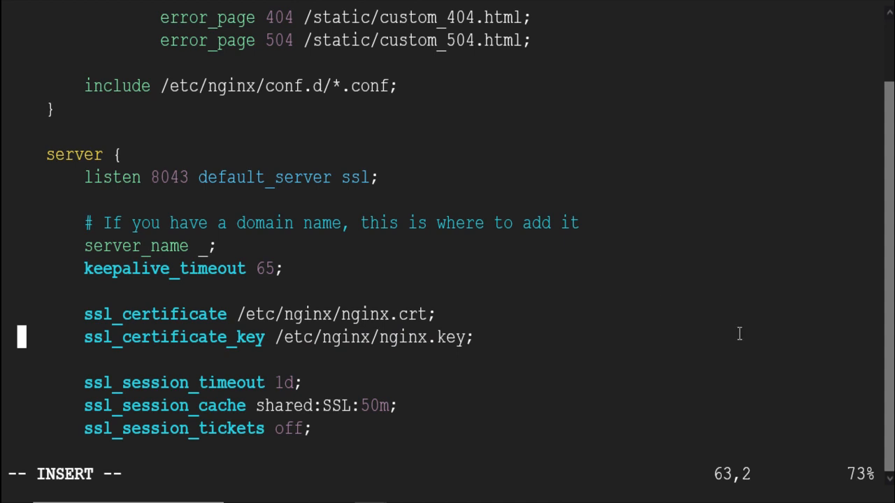
mouse_move(84, 176)
text(:)
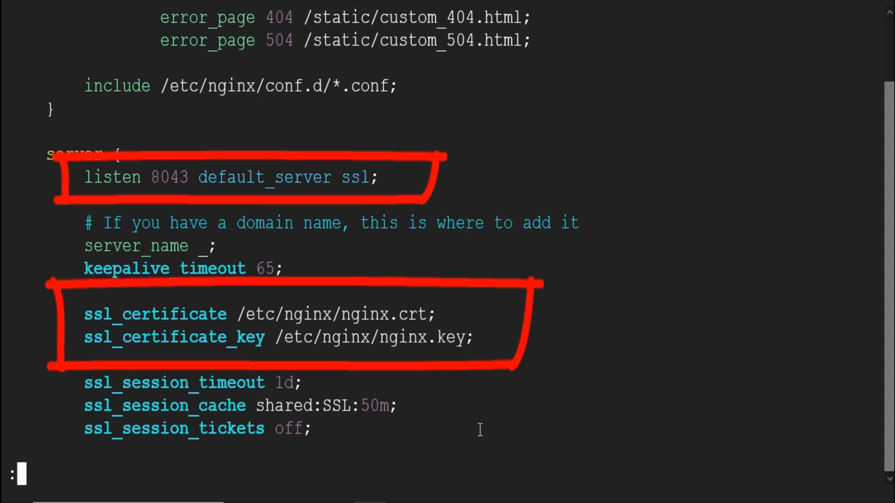
text(wq)
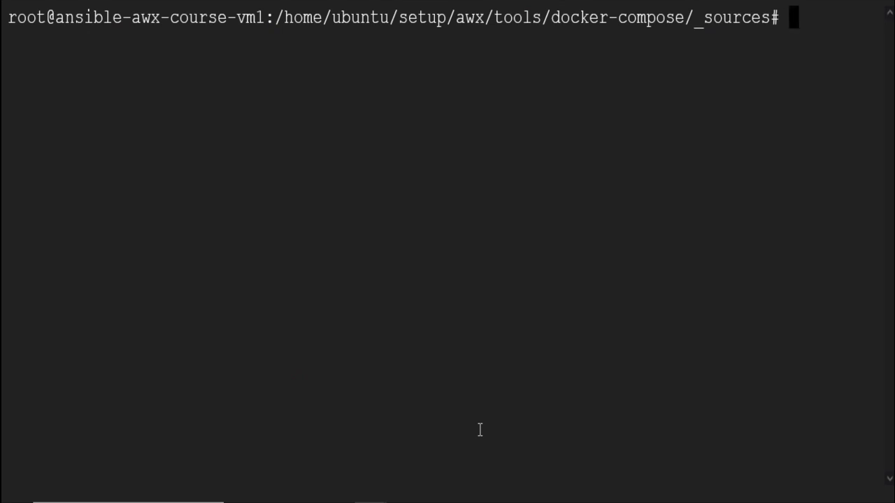
- Confirm with docker ps -a the containers exited, then start tools_awx_1, tools_redis_1, tools_postgres_1
text(sudo docker ps)
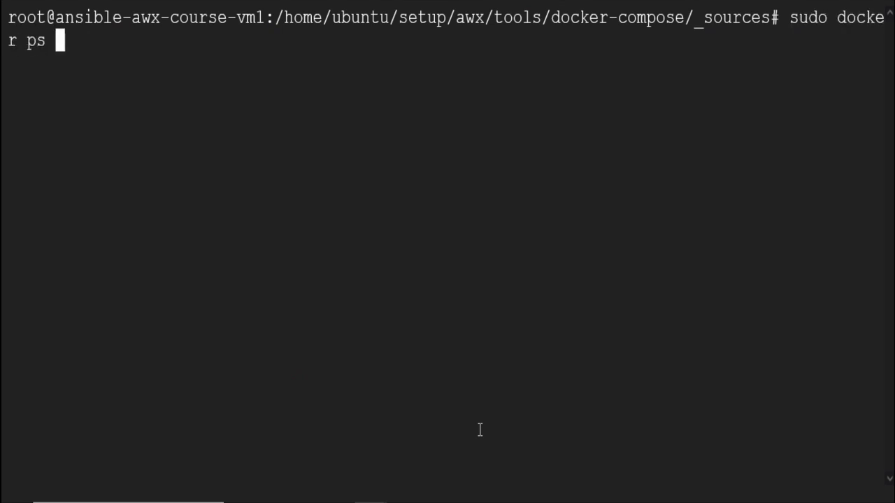
text(-a)
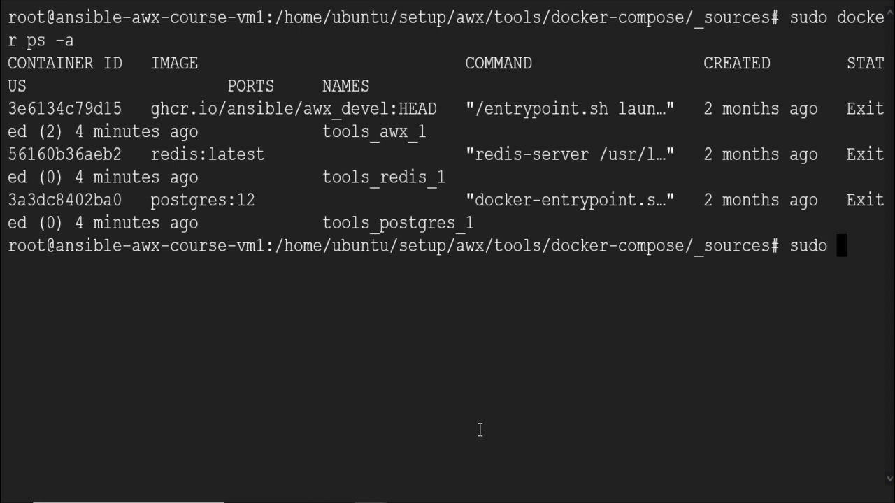
text(docker s)
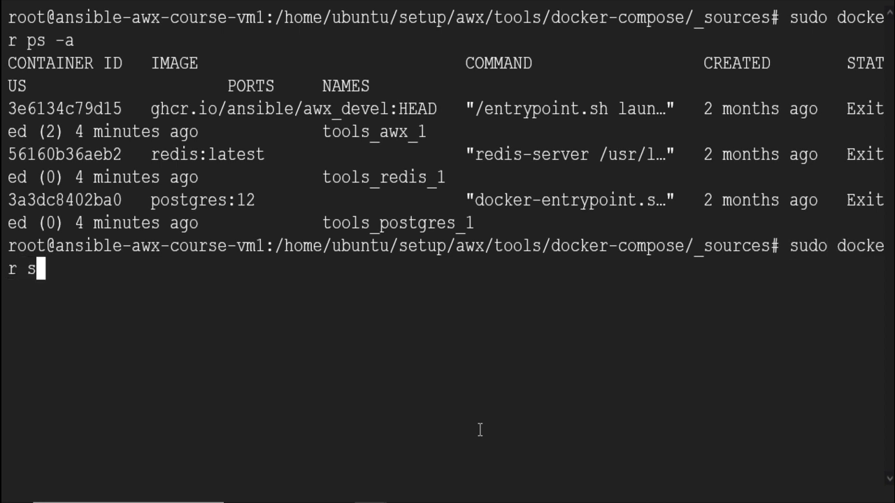
text(tart)
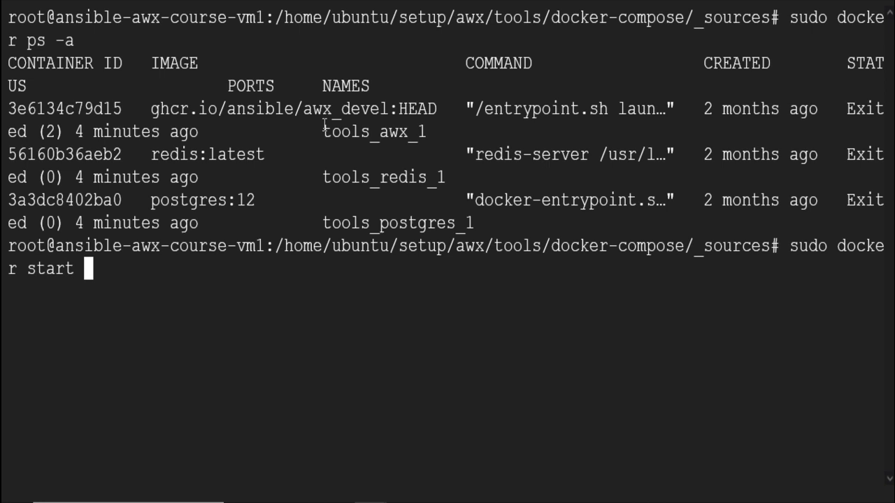
double_click(375, 132)
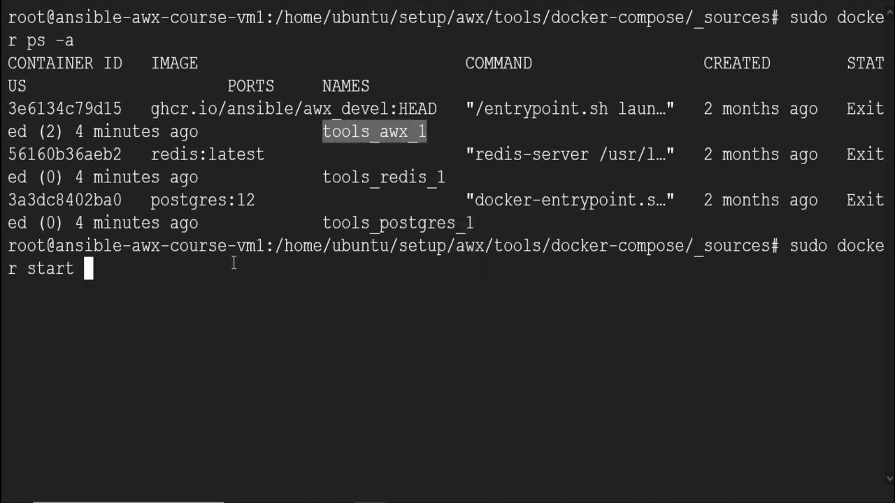
text(tools_awx_1 tools_redis_1)
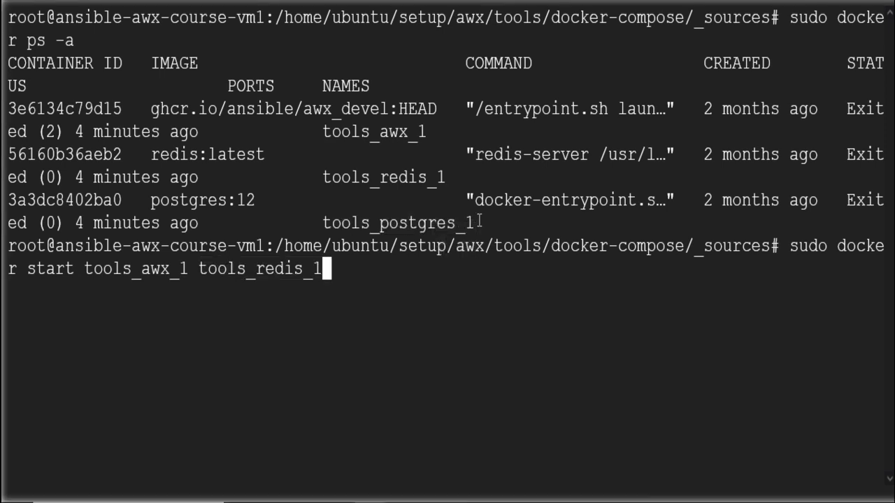
text(tools_postgres_1)
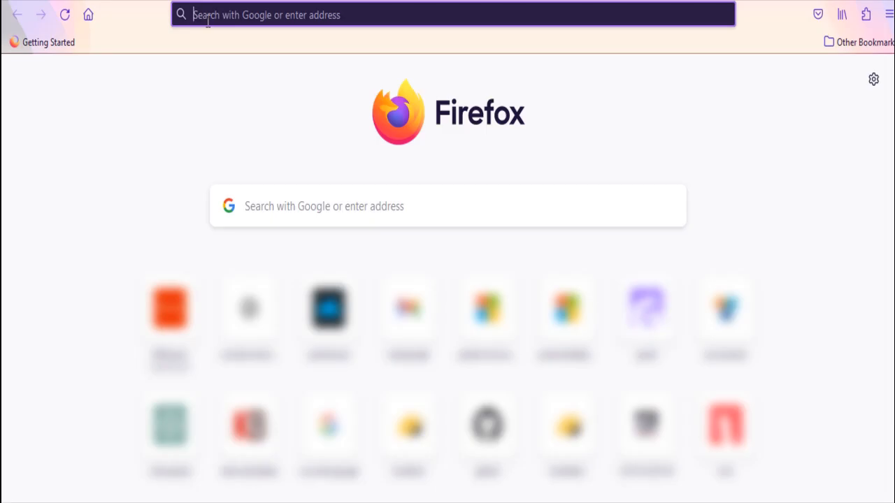
text(https://35.223.176.14:80)
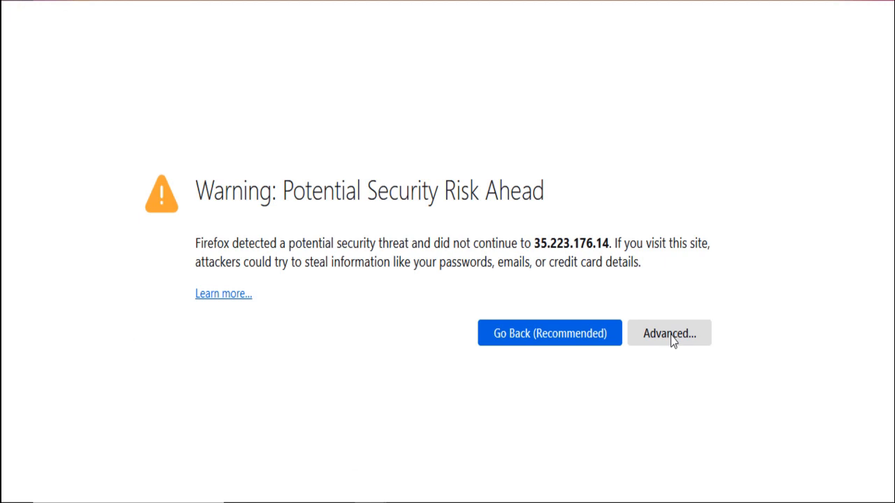
click(668, 333)
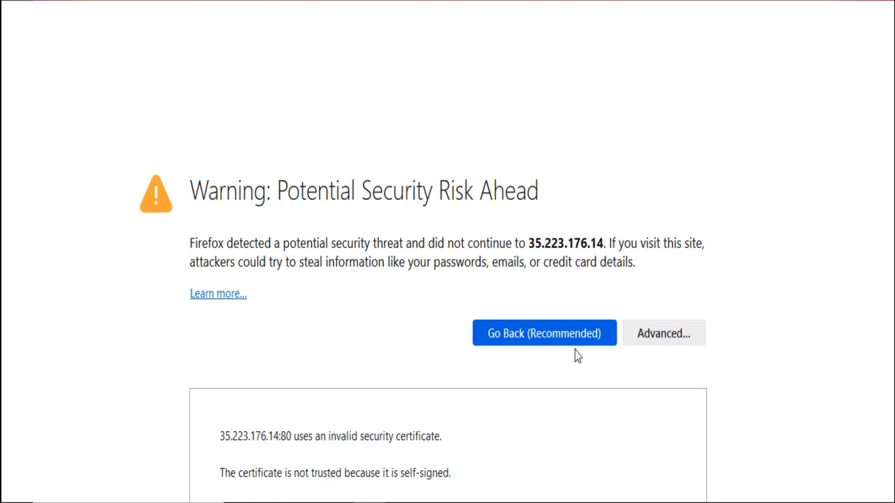
click(663, 334)
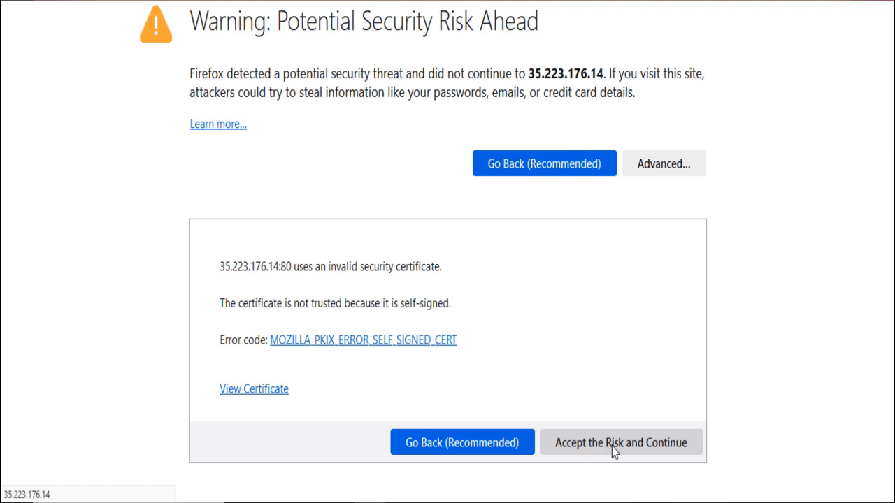
click(621, 443)
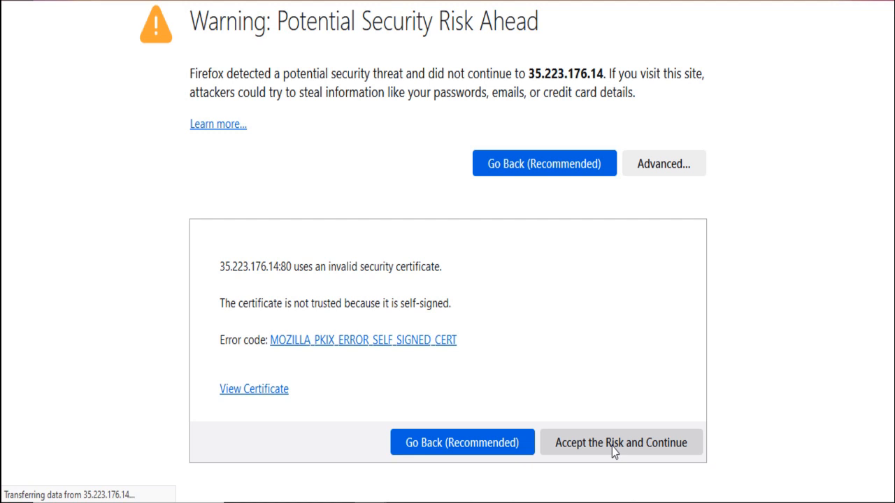
click(620, 443)
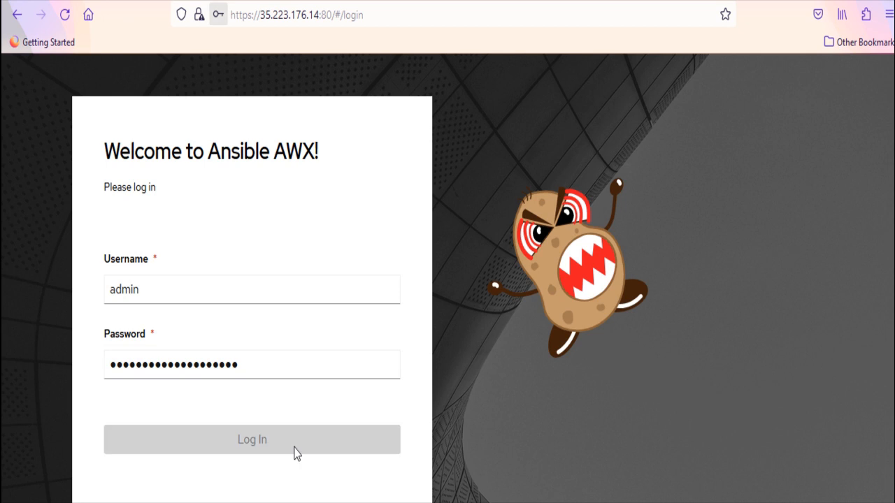
- Submit the AWX login and decline Firefox's offer to save the password
click(251, 439)
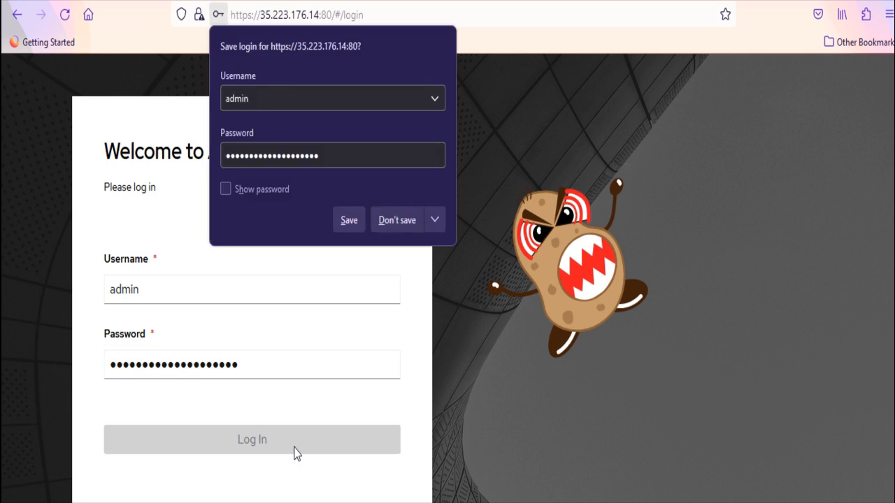
click(251, 439)
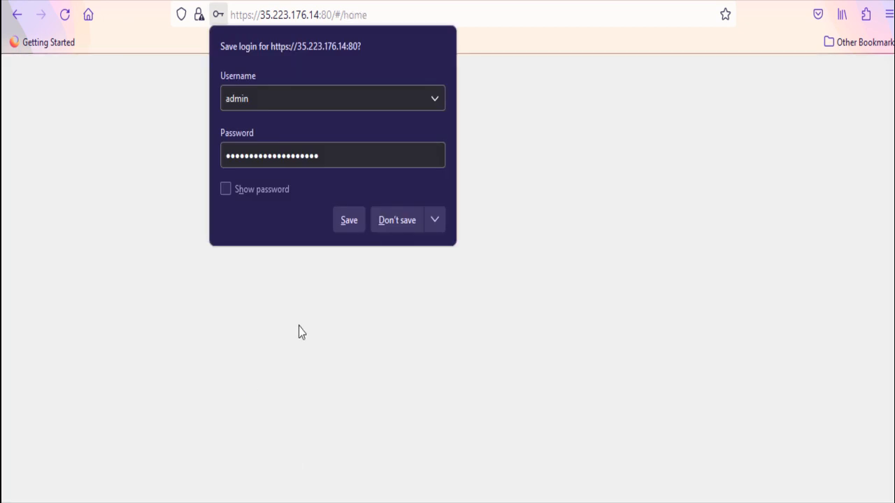
click(396, 220)
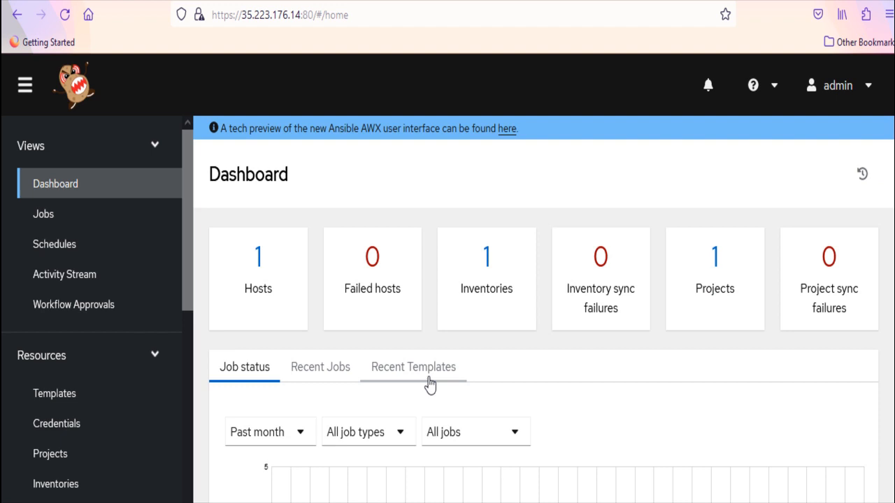
scroll(down, 3)
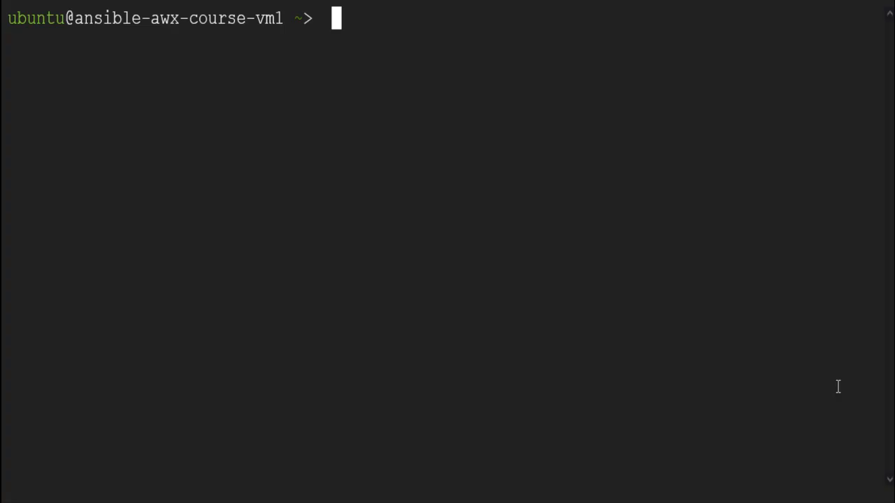
mouse_move(695, 370)
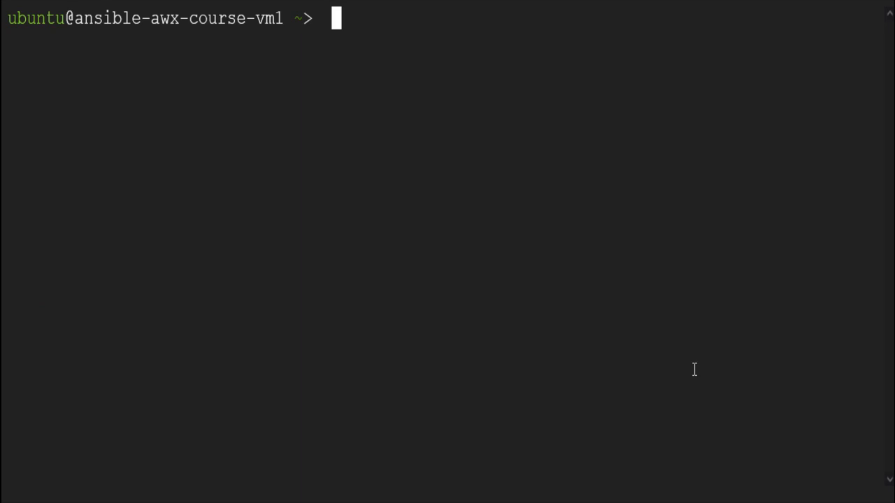
mouse_move(743, 295)
text(cd /home/ubuntu/setup)
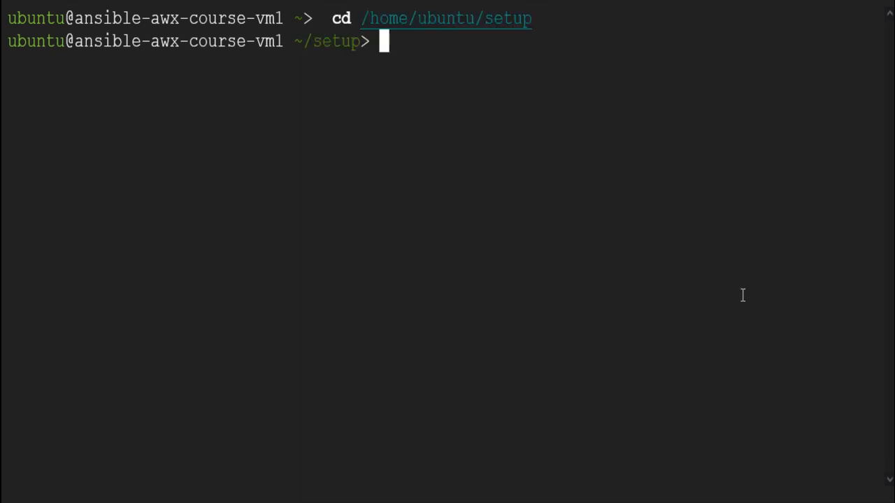
- Generate a 365-day RSA 4096 self-signed nginx.key and nginx.crt with openssl, accepting default details
text(ls)
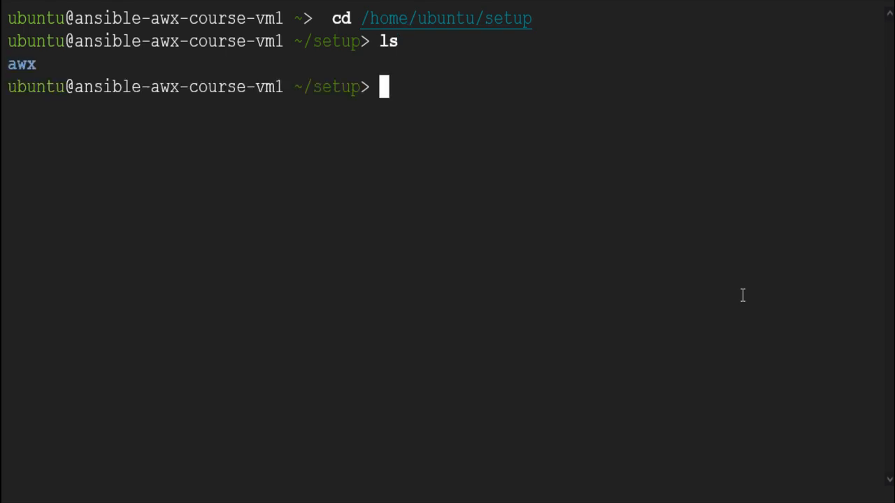
text(openssl req -trustout -x509 -newkey rsa:4096 -sha256 -nodes -keyout nginx.key -out nginx.crt -days 365)
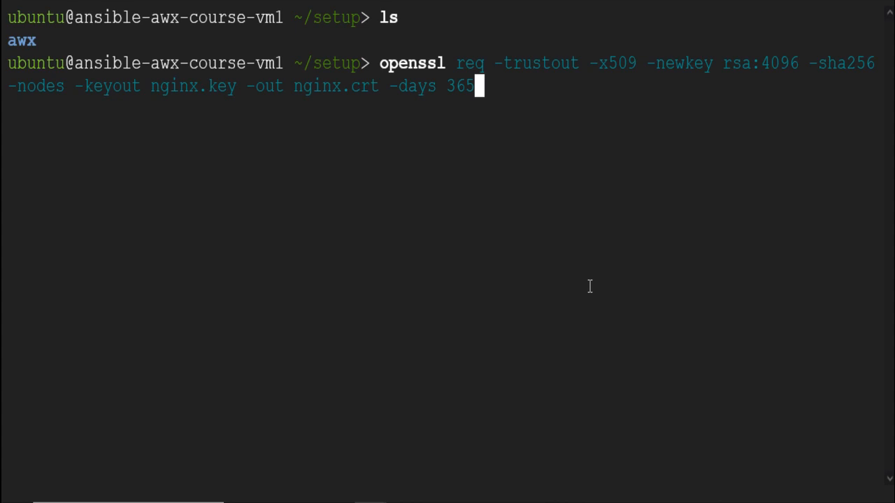
mouse_move(69, 128)
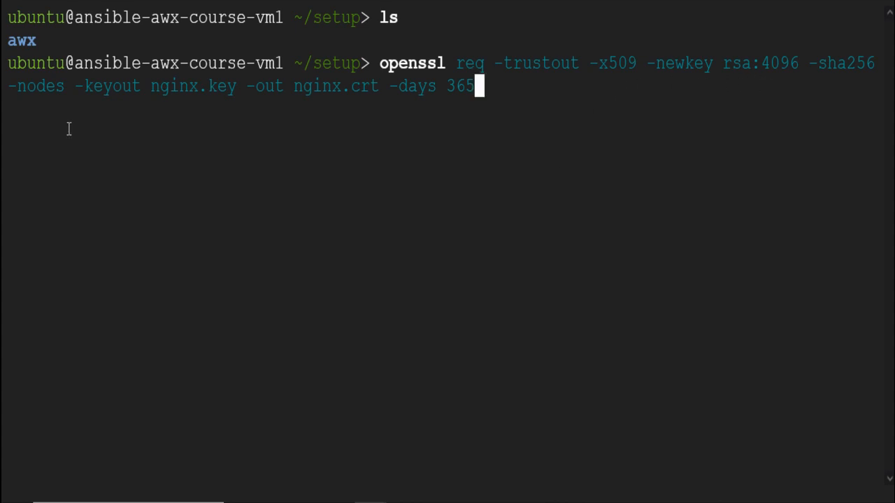
mouse_move(149, 85)
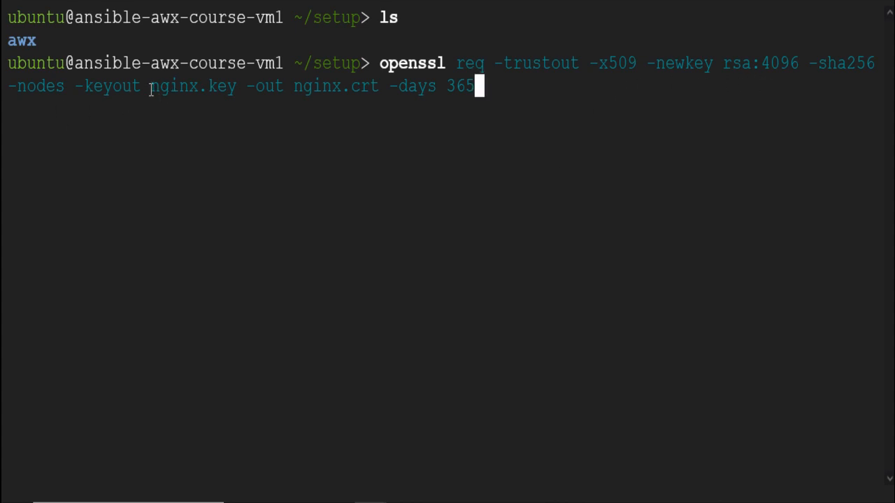
double_click(194, 85)
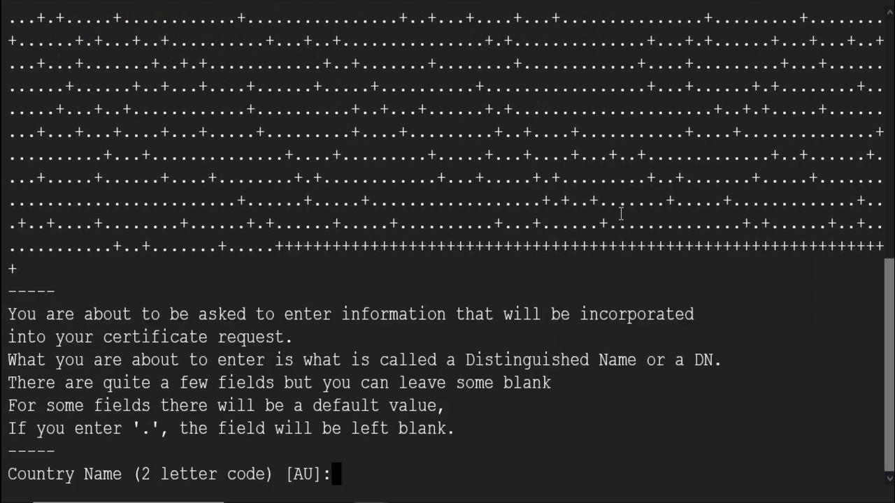
key(Return)
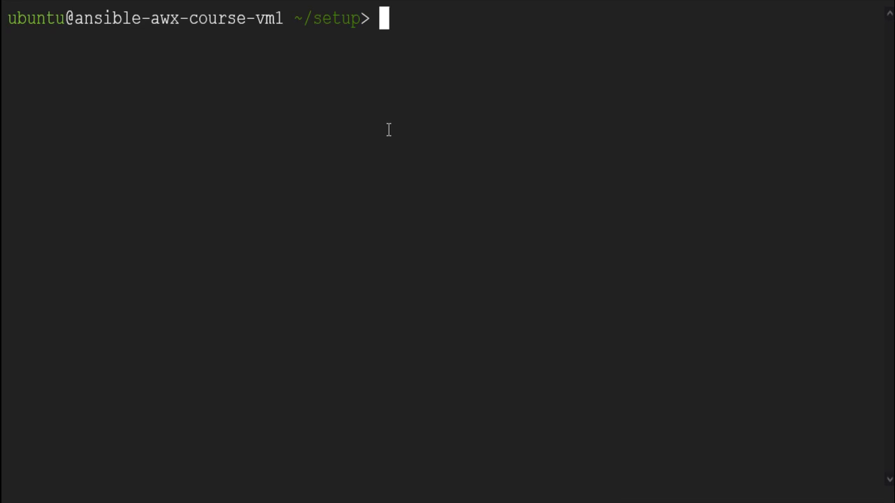
text(ls)
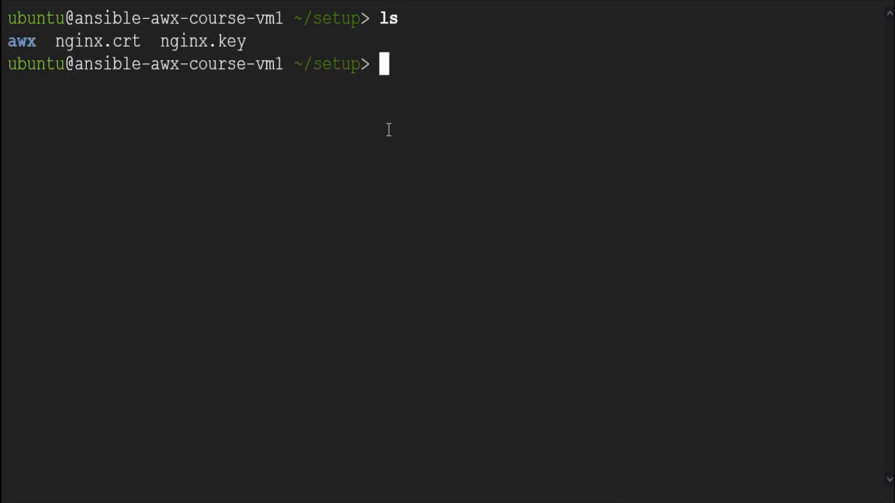
mouse_move(610, 378)
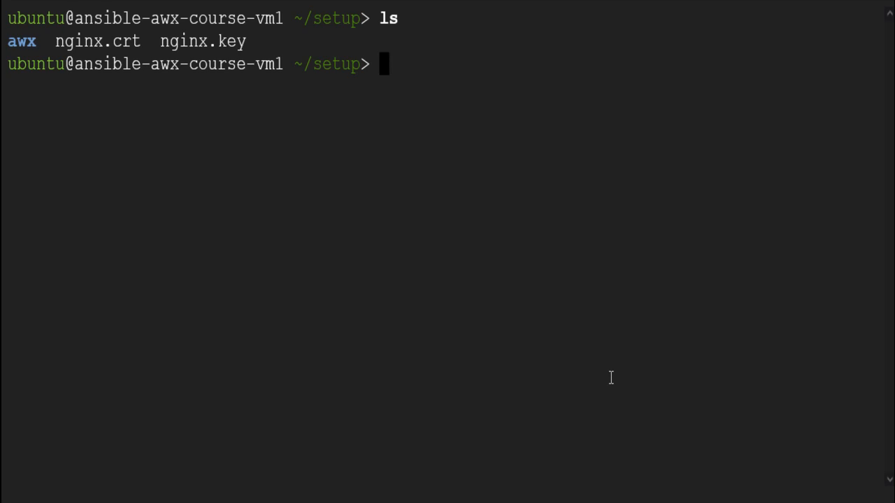
text(pwd)
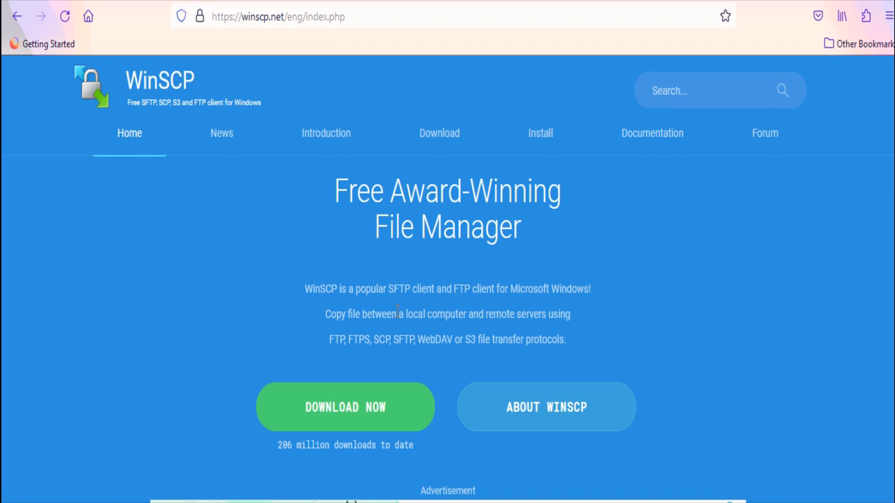
- Scroll down the WinSCP website page in Firefox
scroll(down, 3)
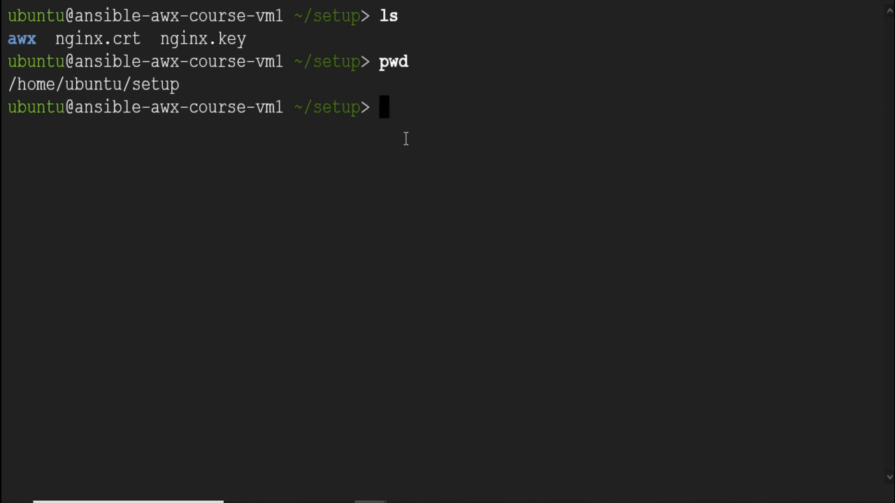
- Open a bash shell inside the tools_awx_1 container with docker exec -it
text(sudo docker ps -a)
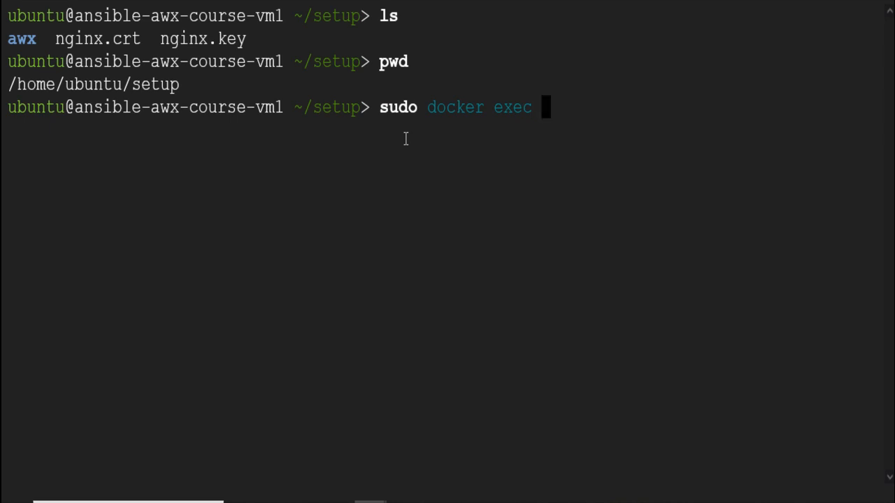
text(-it to)
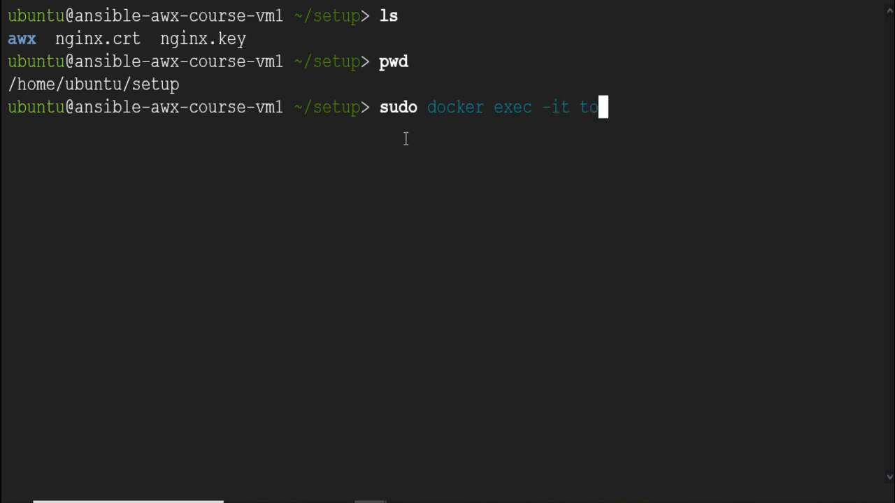
text(ols_awx)
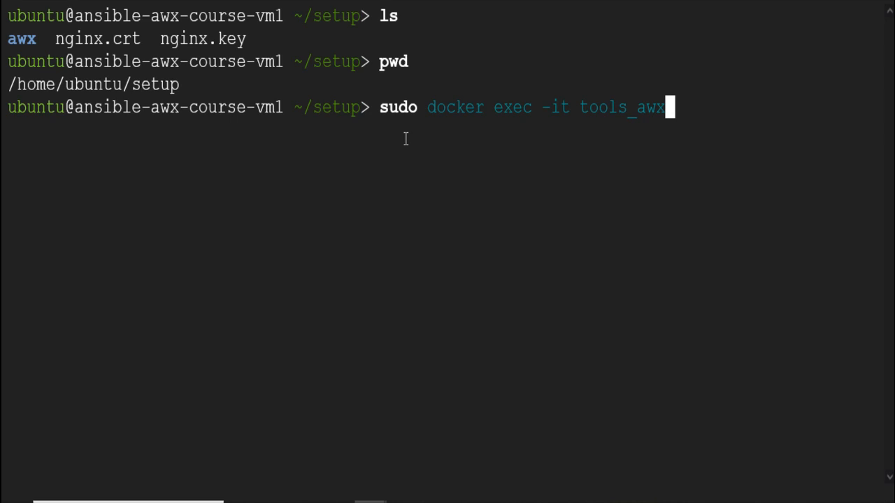
text(_)
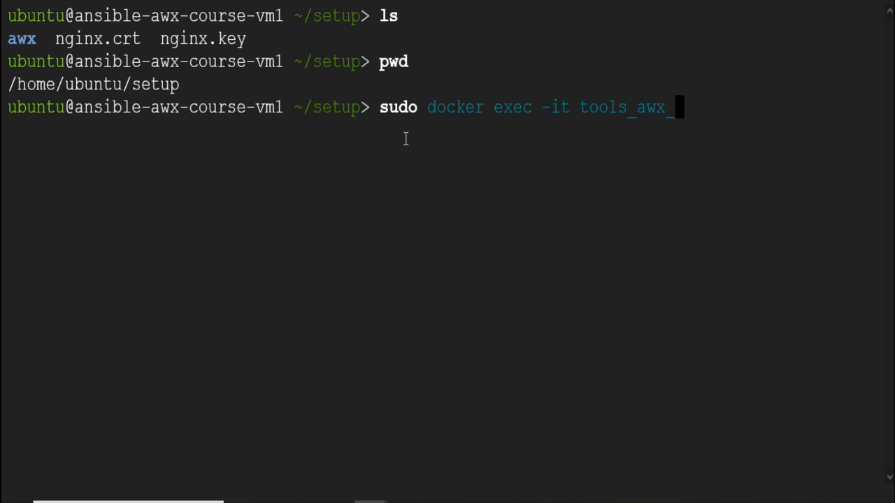
text(1 /bin/)
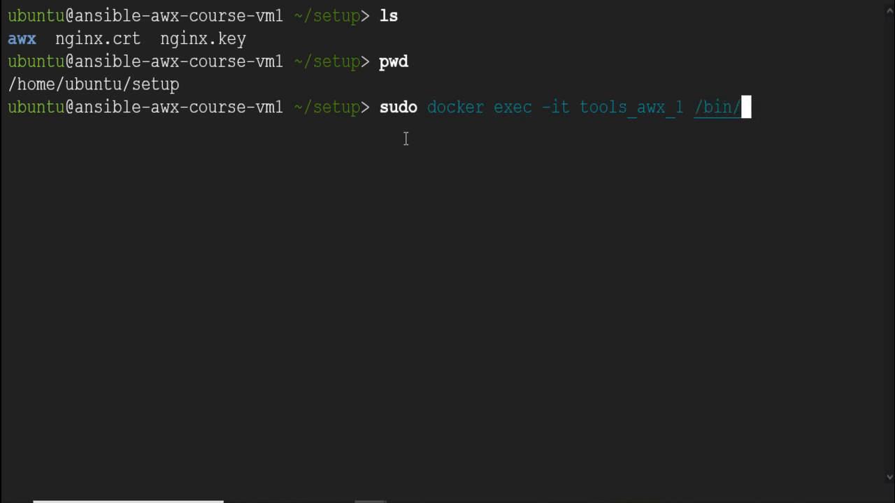
text(bash)
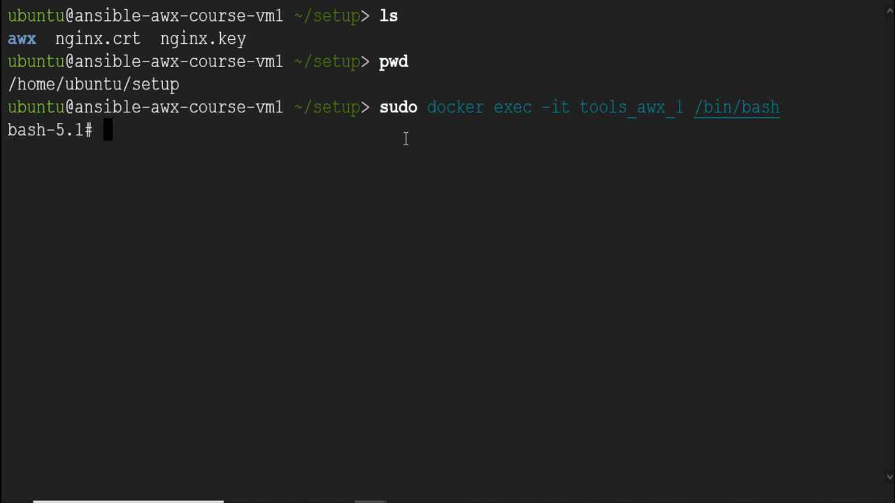
- List /etc/nginx, showing nginx.conf, nginx.crt, nginx.csr and nginx.key
text(cd)
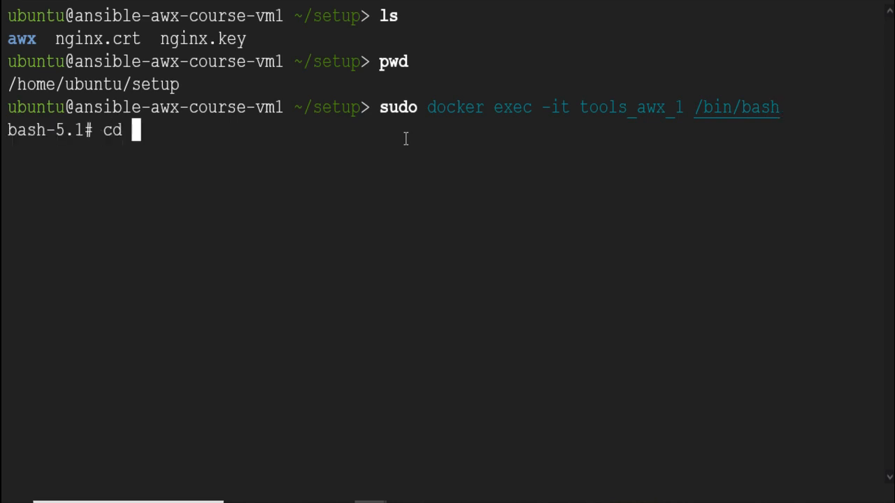
text(/etc/ngin)
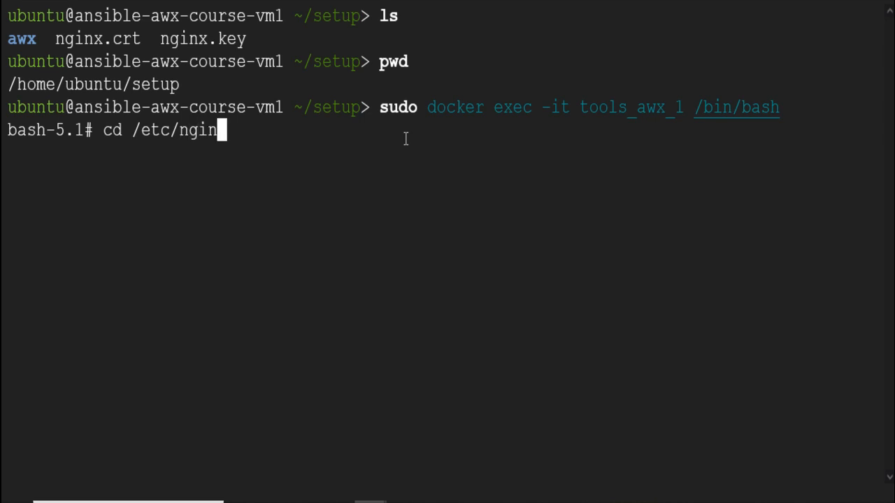
text(x/)
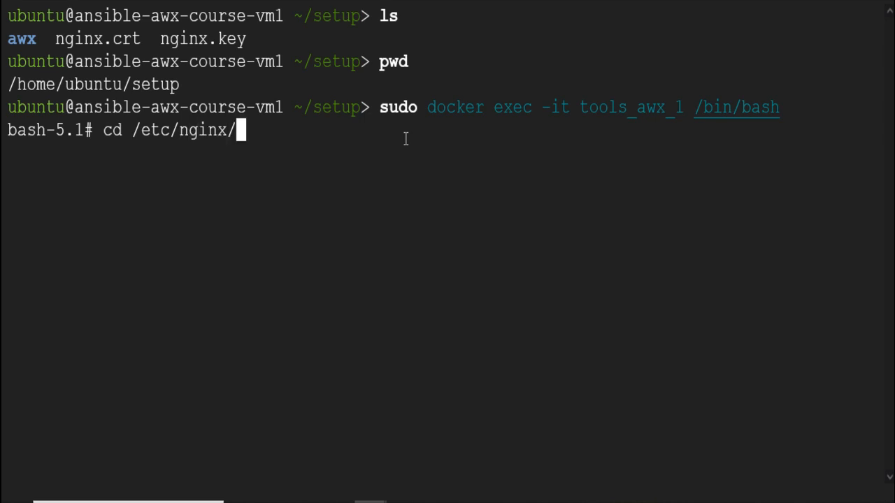
text(ls)
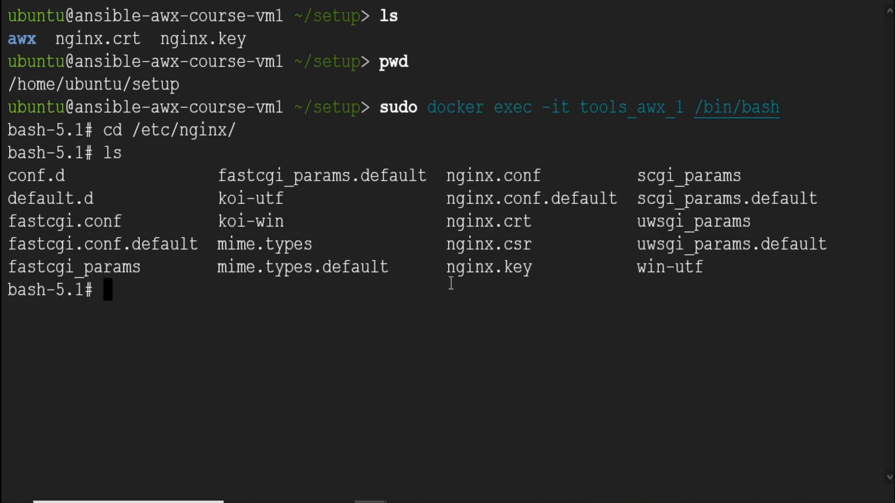
mouse_move(448, 231)
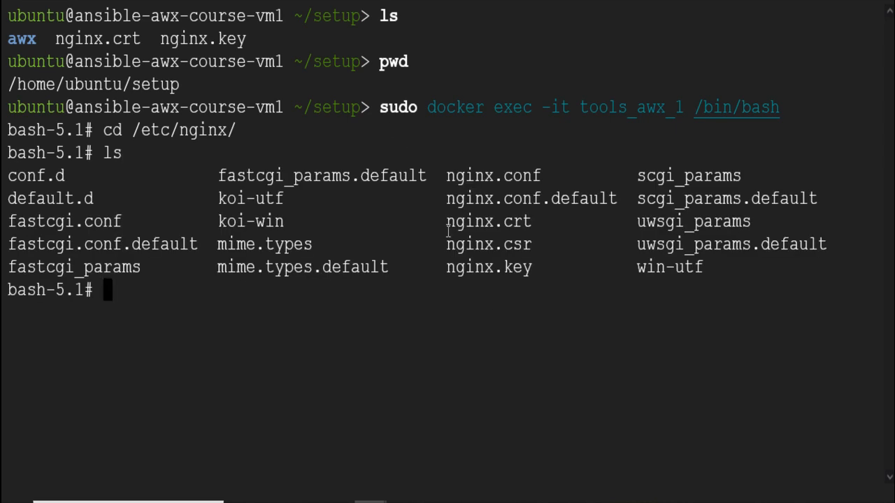
double_click(488, 221)
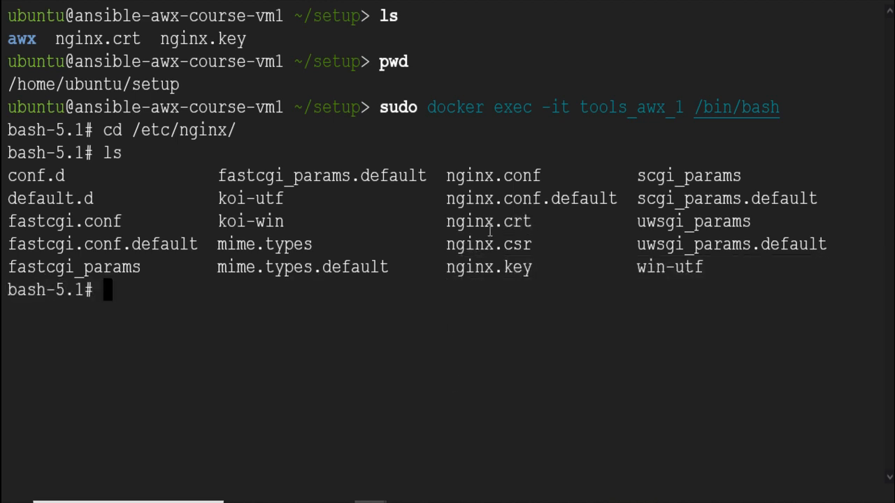
double_click(488, 221)
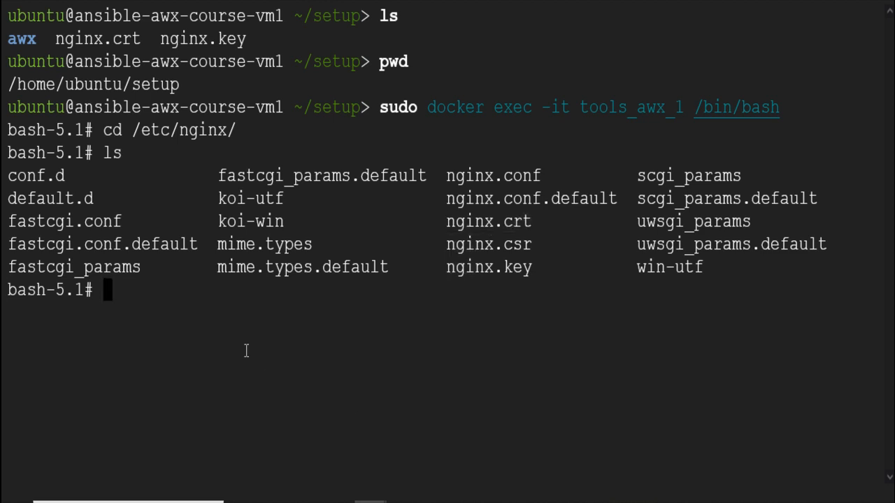
- Rename nginx.crt and nginx.key to nginx_bkup.crt and nginx_bkup.key, then leave the container
text(mv)
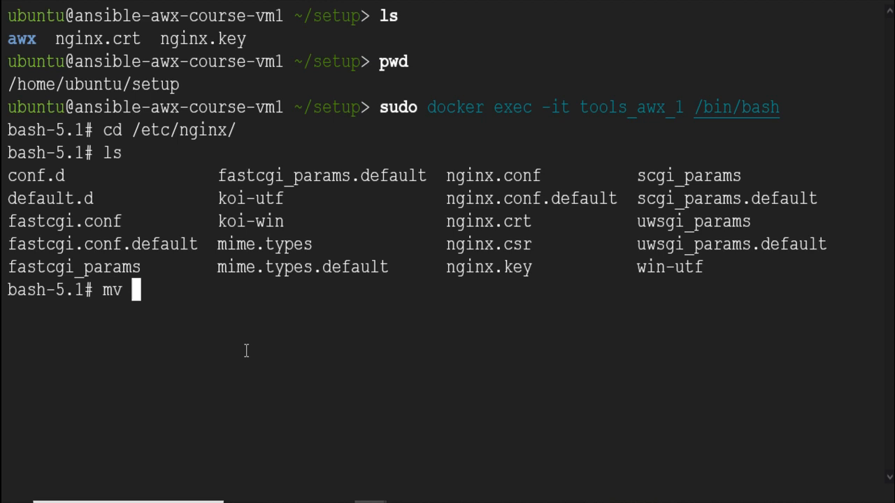
text(nginx.crt nginx_bkup.crt)
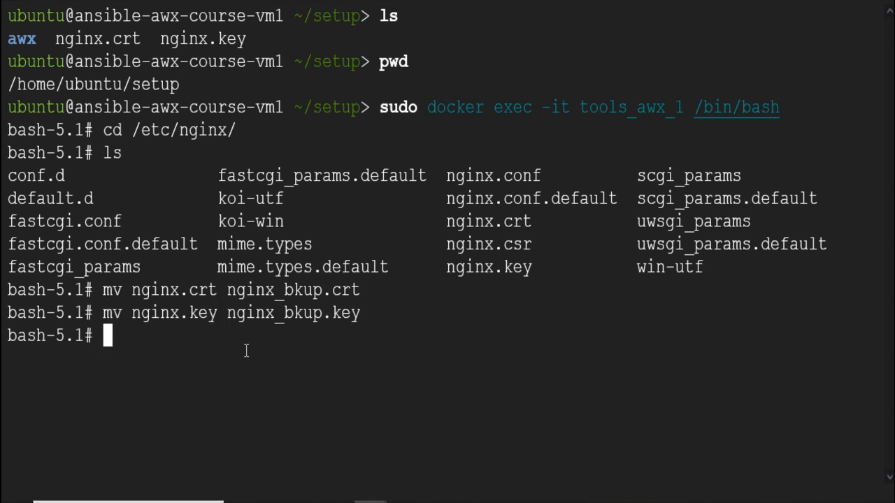
text(ls)
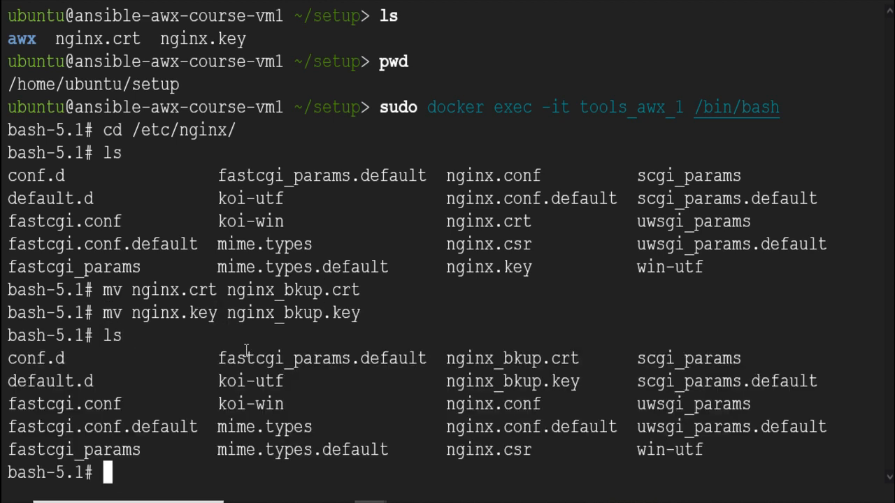
mouse_move(524, 381)
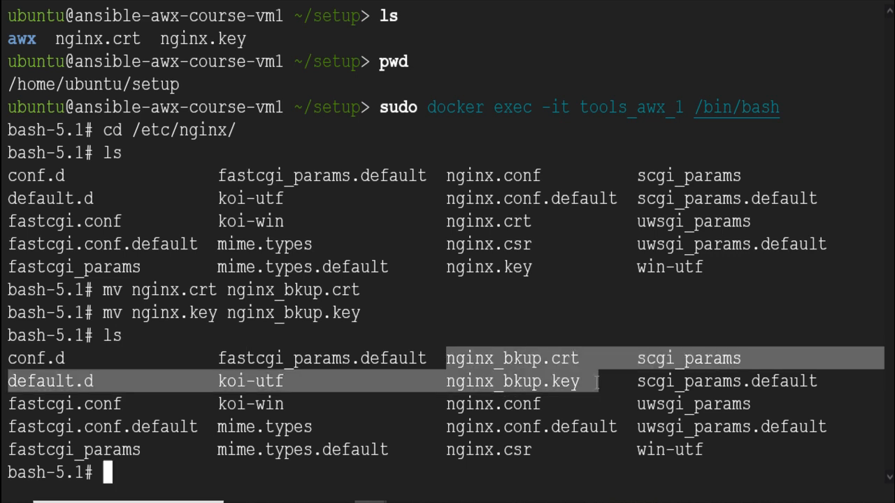
text(exit)
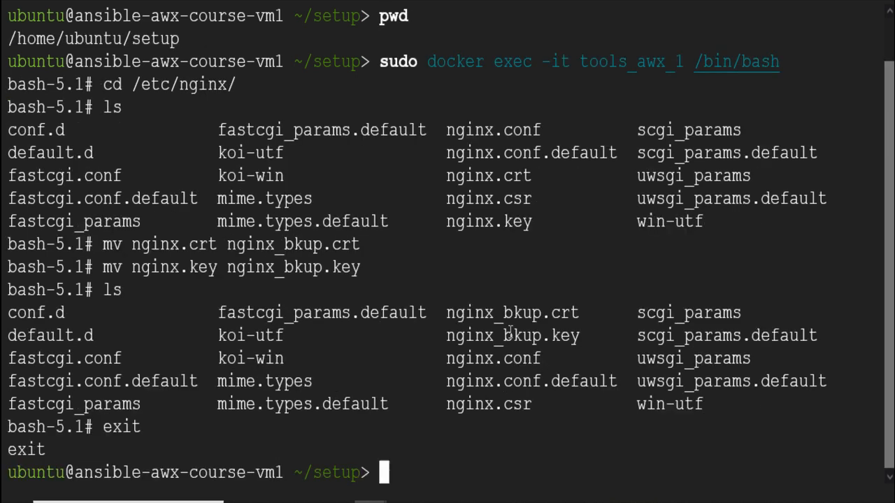
text(sudo docker stop tools_awx_1 tools_redis_1 tools_postgres_1)
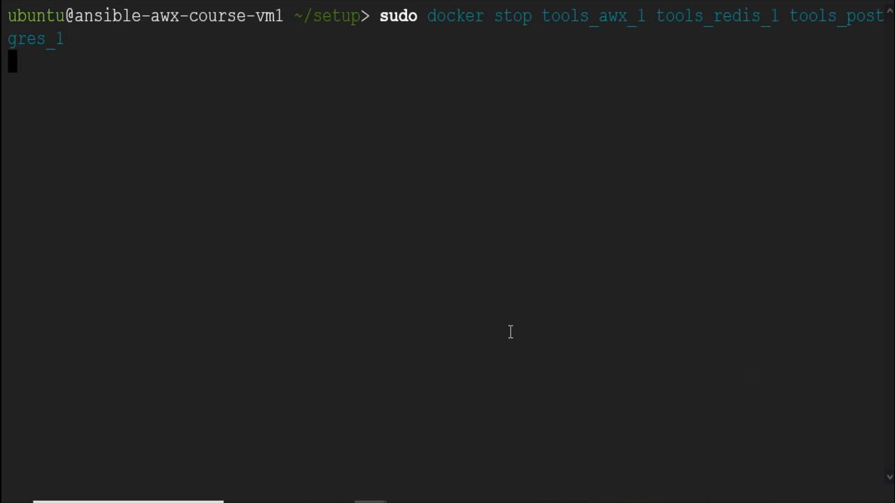
- Stop tools_awx_1, tools_redis_1 and tools_postgres_1, and copy new nginx.crt and nginx.key into tools_awx_1:/etc/nginx/
text(pwd)
text(ls)
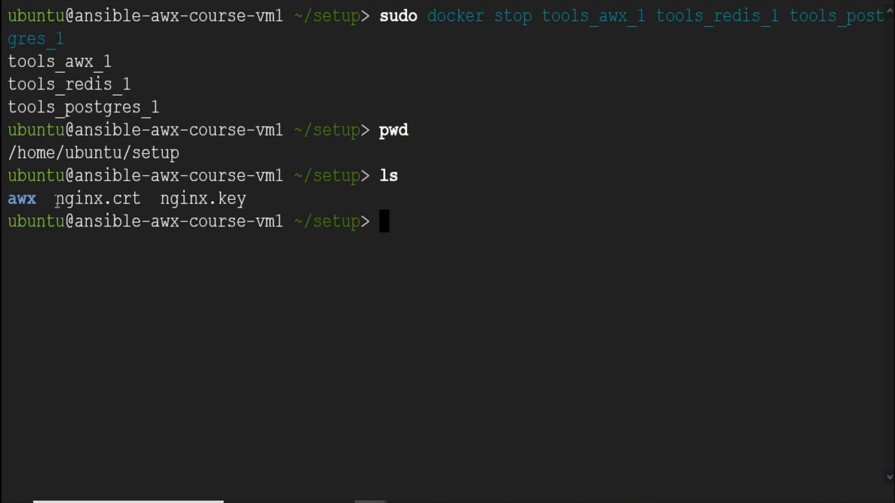
drag(54, 198, 249, 198)
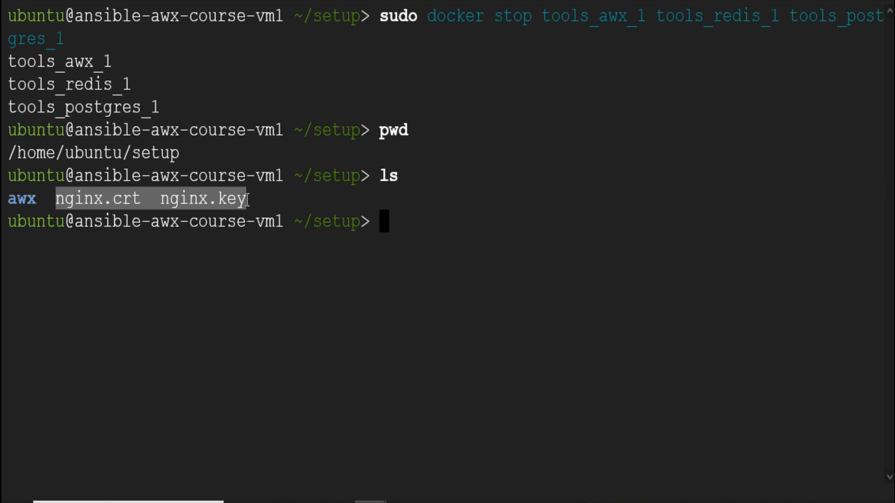
text(sudo docker cp nginx.crt tools_awx_1:/etc/nginx/)
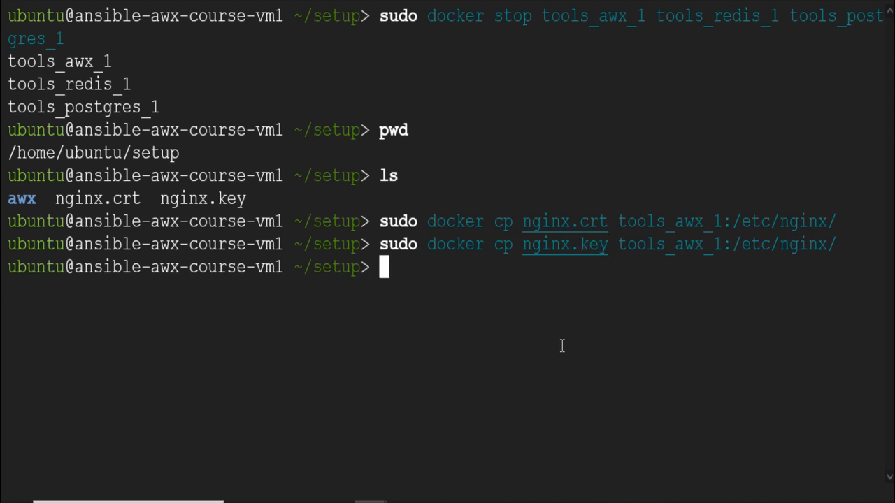
text(sudo su)
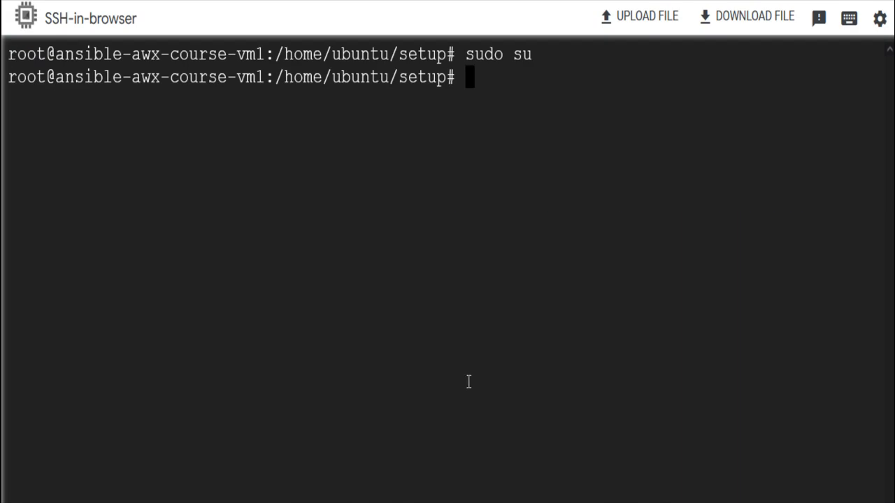
- Confirm nginx.conf listens on 8043 with ssl and uses nginx.crt and nginx.key
text(vi /home/ubuntu/setup/awx/tools/docker-compose/_sources/nginx.conf)
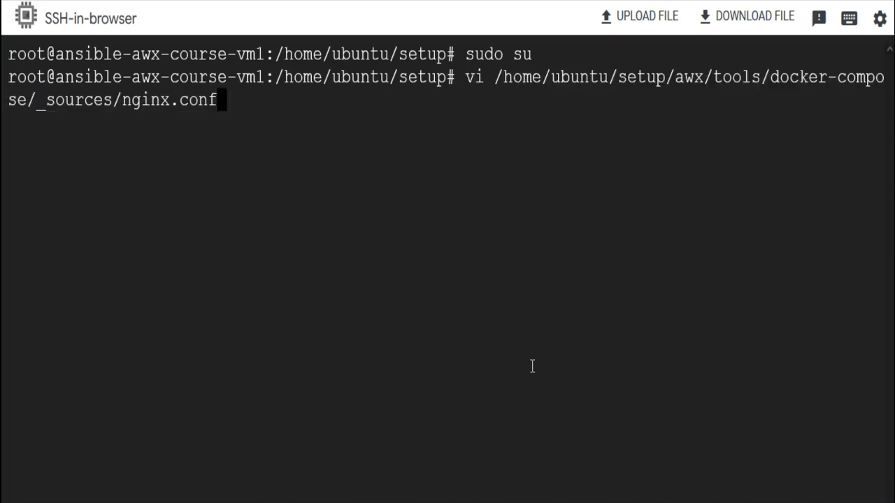
key(Return)
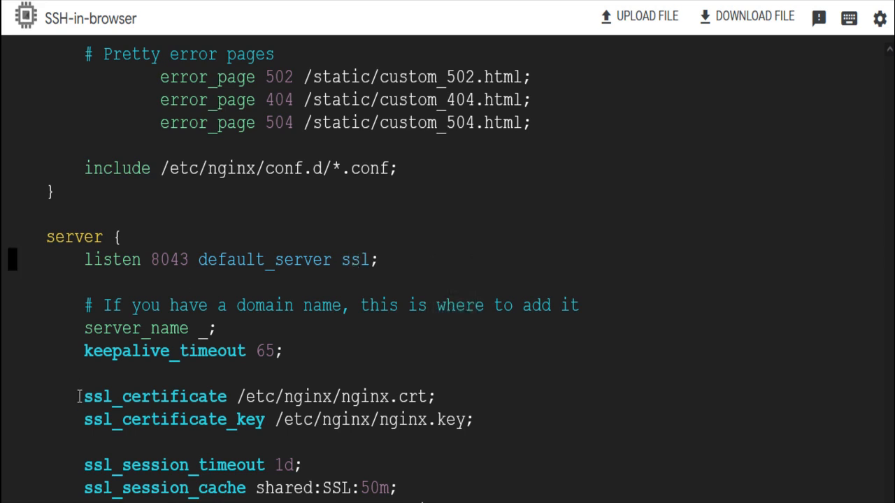
drag(83, 397, 472, 420)
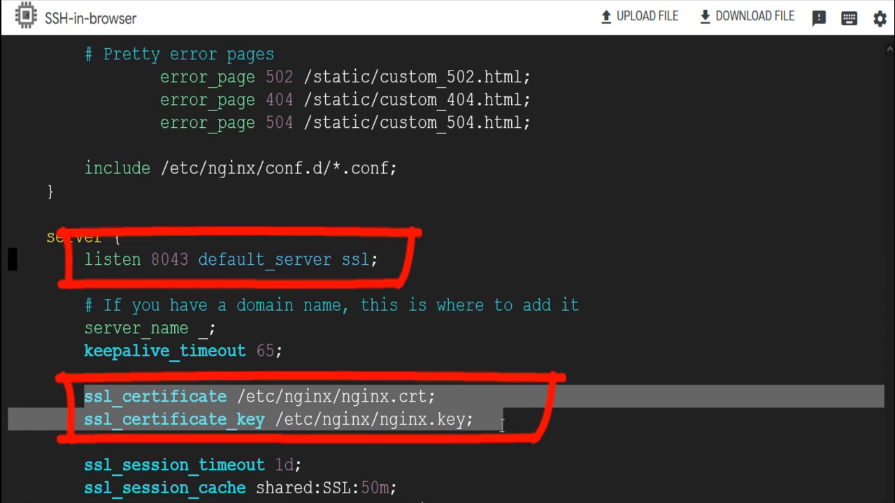
text(:wq)
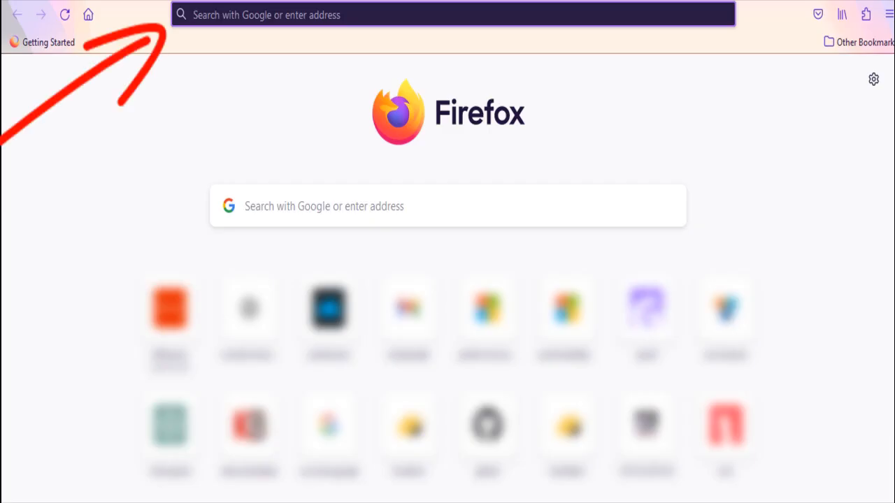
text(https://35.223.176.14:80)
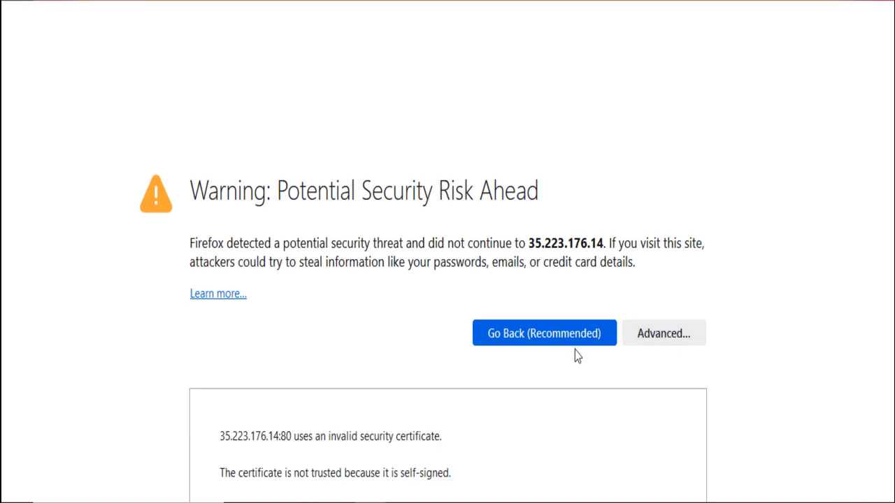
click(663, 333)
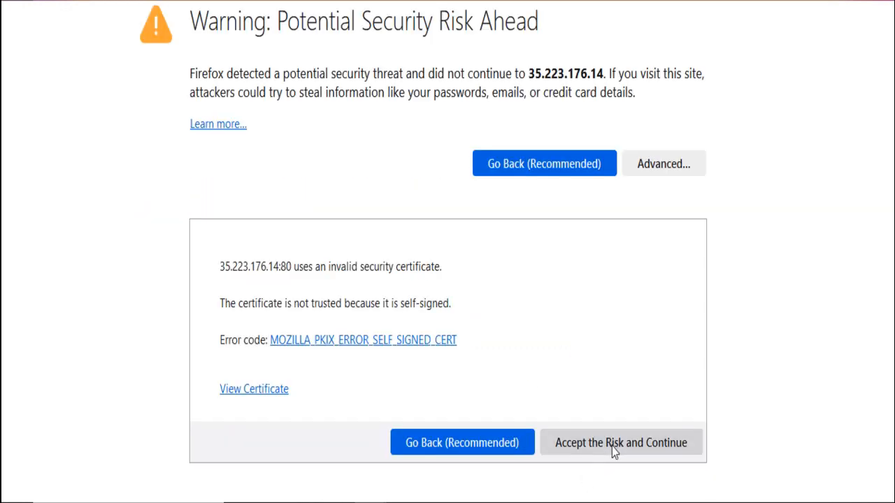
click(620, 443)
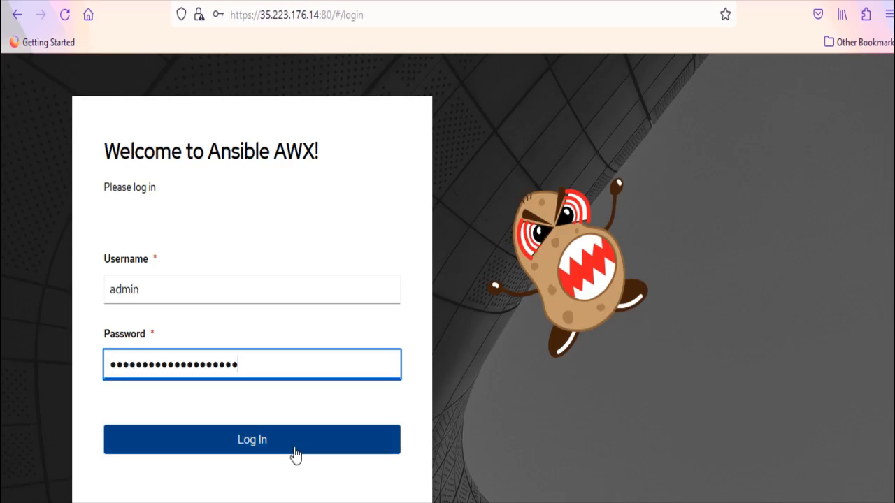
click(252, 439)
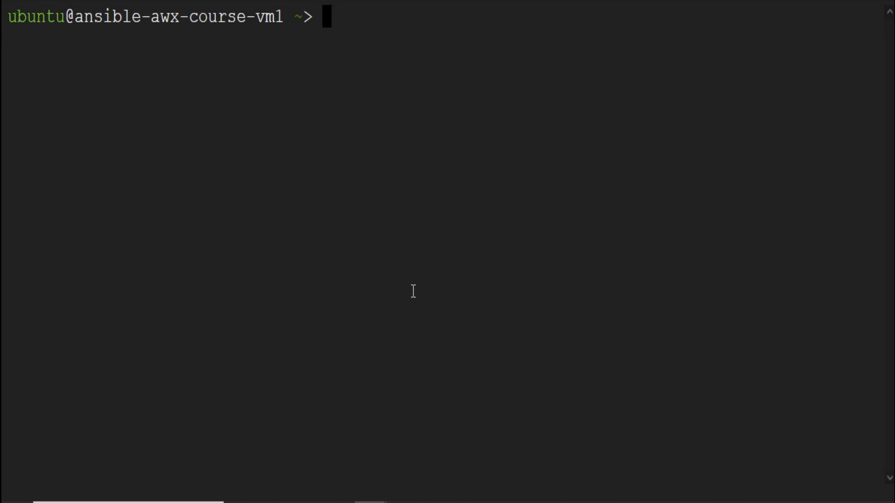
- Edit ansible-perboot.sh so the iptables rule uses --dport 443 instead of 80, and save
text(sudo docker logs tools_awx_1 | grep 'Admin password')
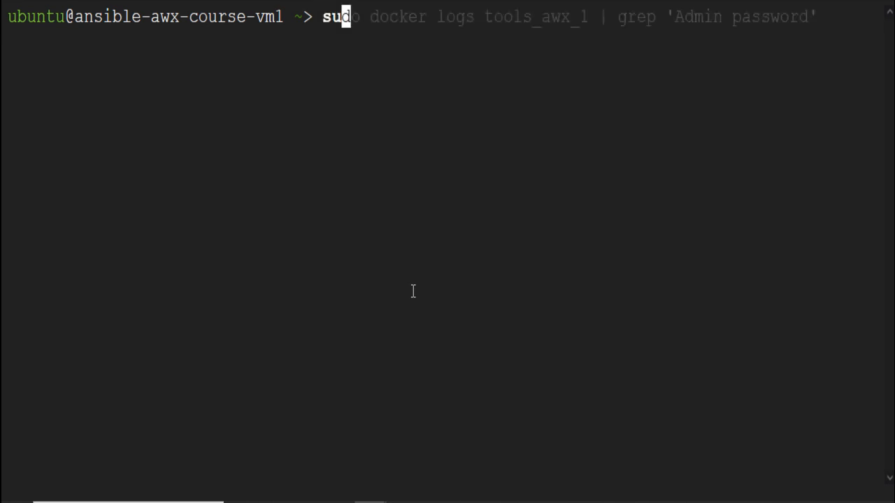
text(sudo vi /var/lib/cloud/scripts/per-boot/ansible-perboot.sh)
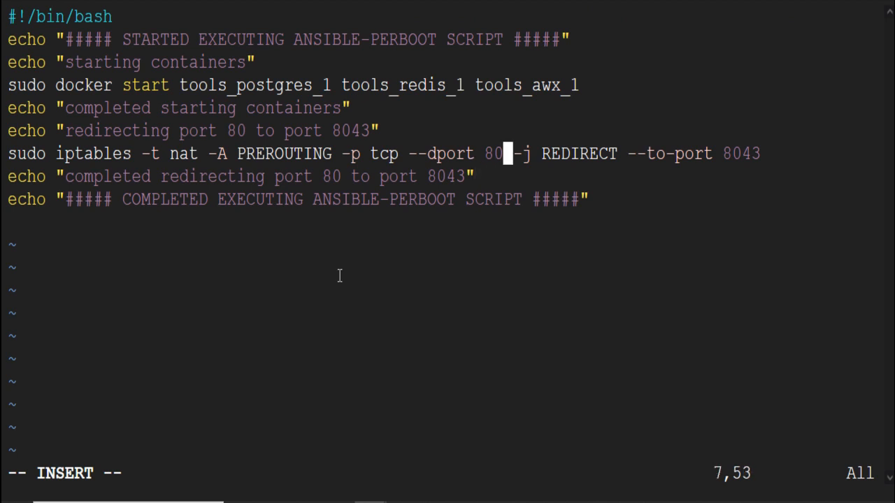
key(BackSpace)
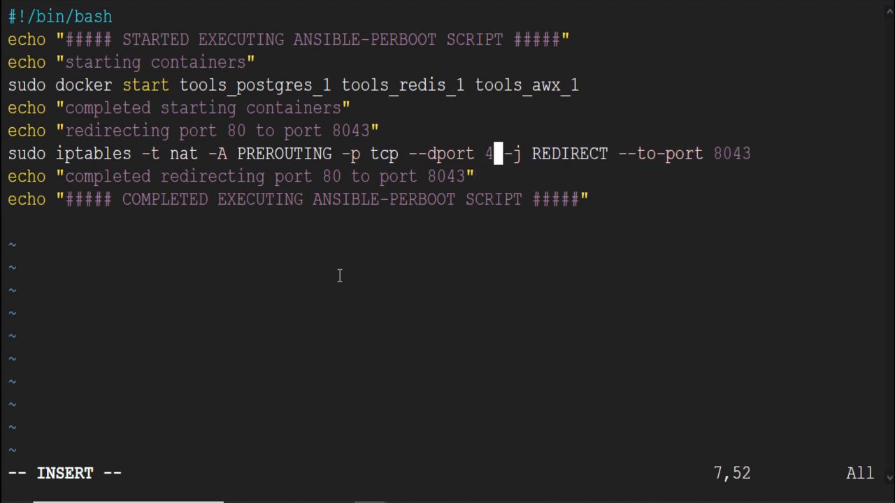
text(3)
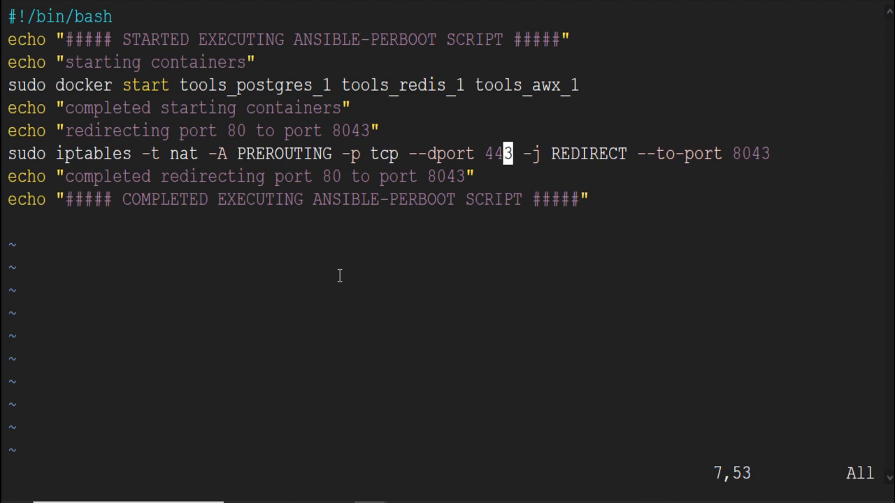
text(:wq)
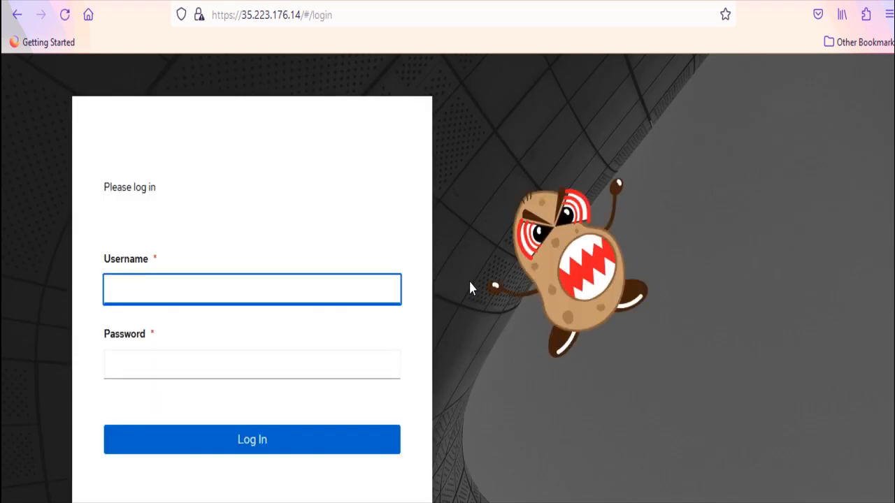
click(252, 289)
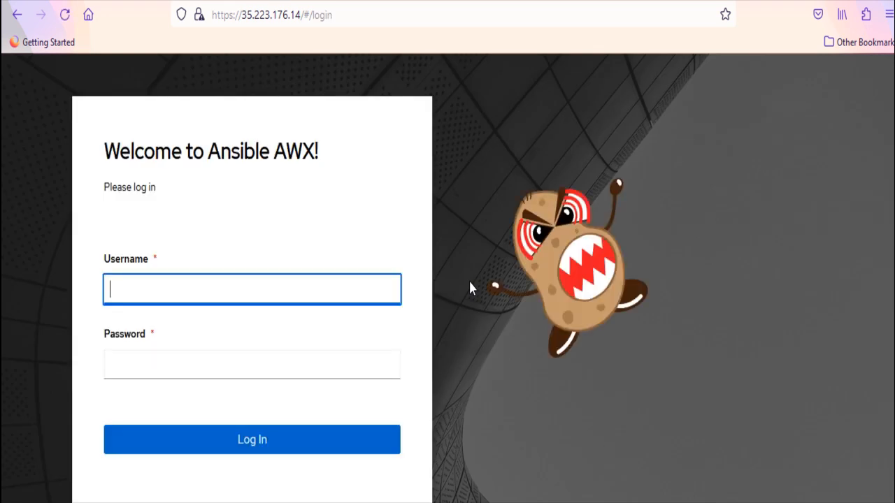
click(252, 439)
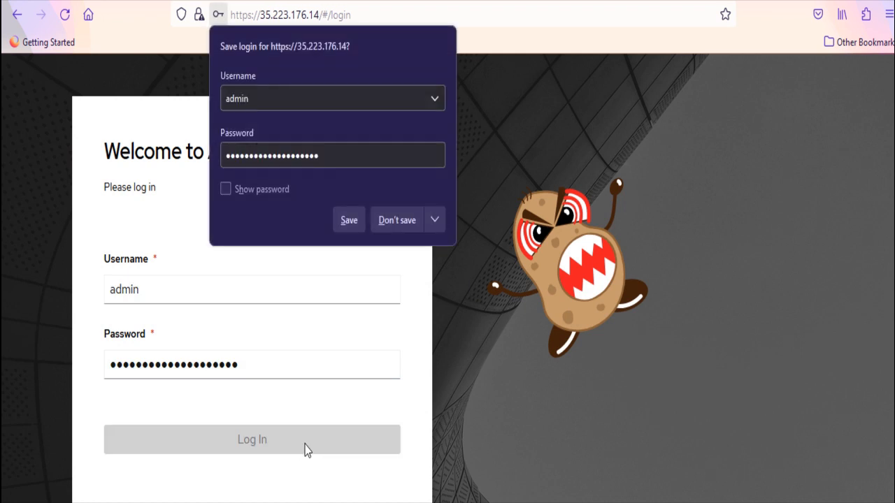
click(252, 439)
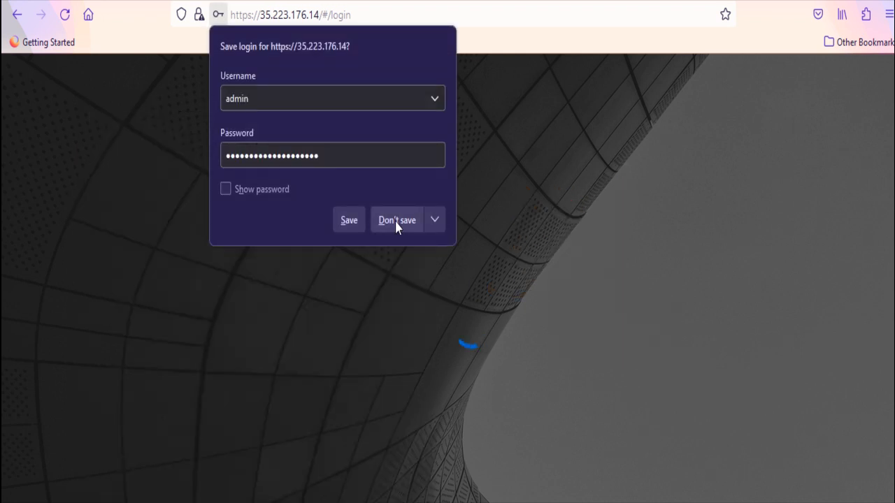
click(396, 219)
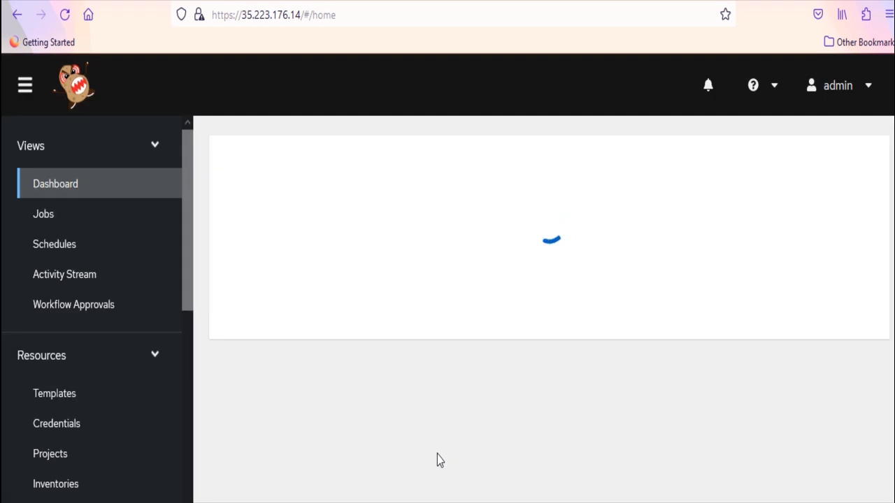